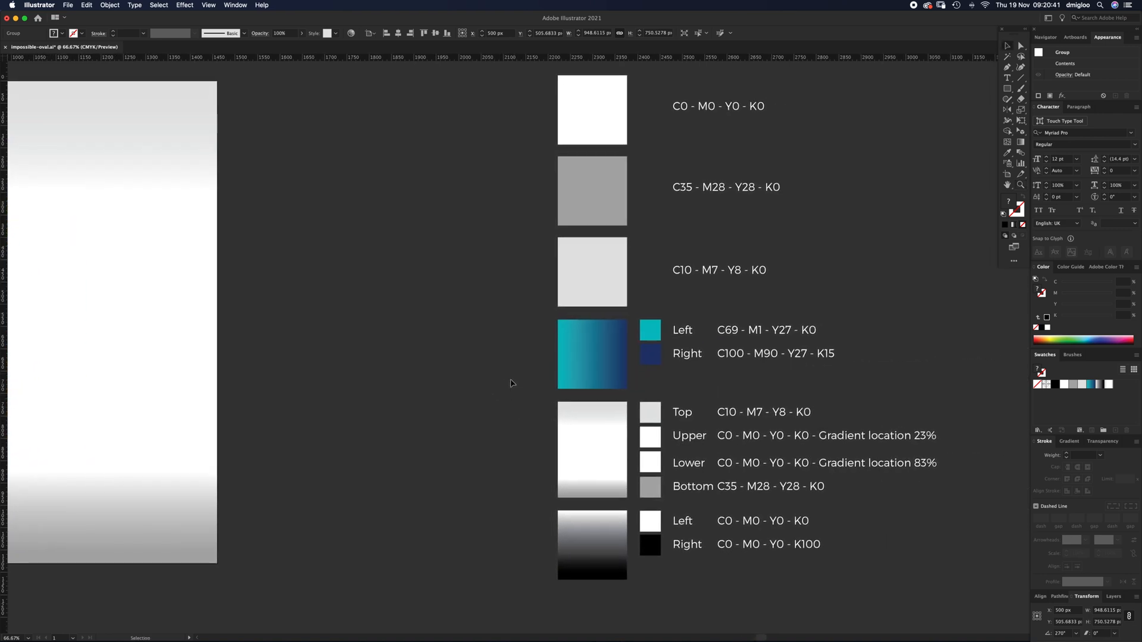
Step: Inspect the reference swatches: white highlight, turquoise-to-navy gradient, and background gradient settings
{"action": "left_click", "coordinate": [593, 109]}
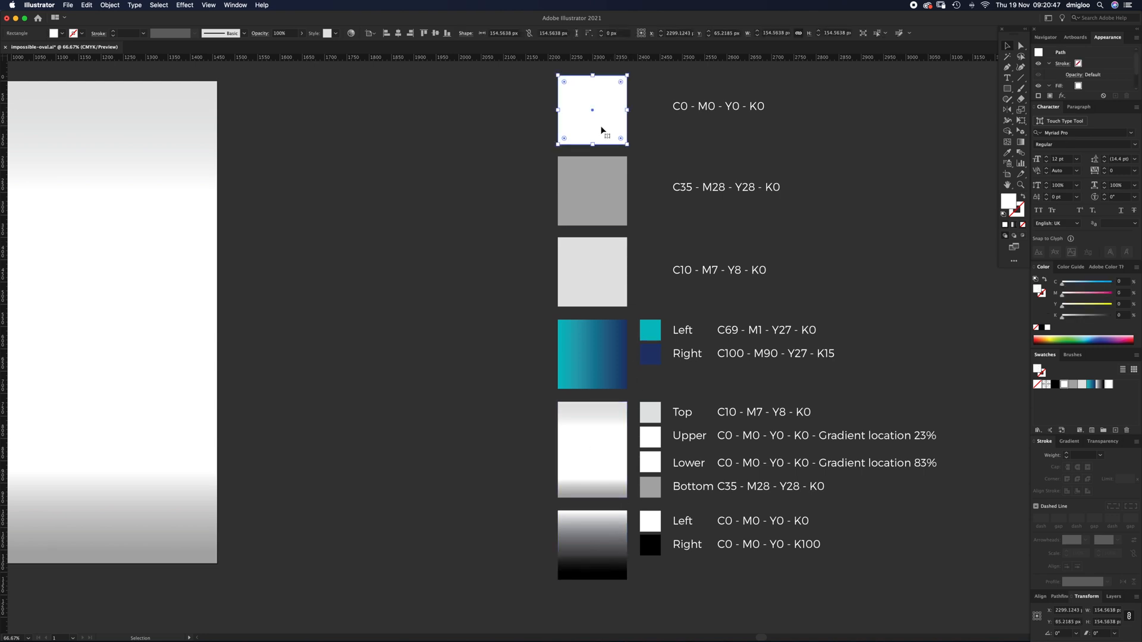
{"action": "left_click", "coordinate": [592, 272]}
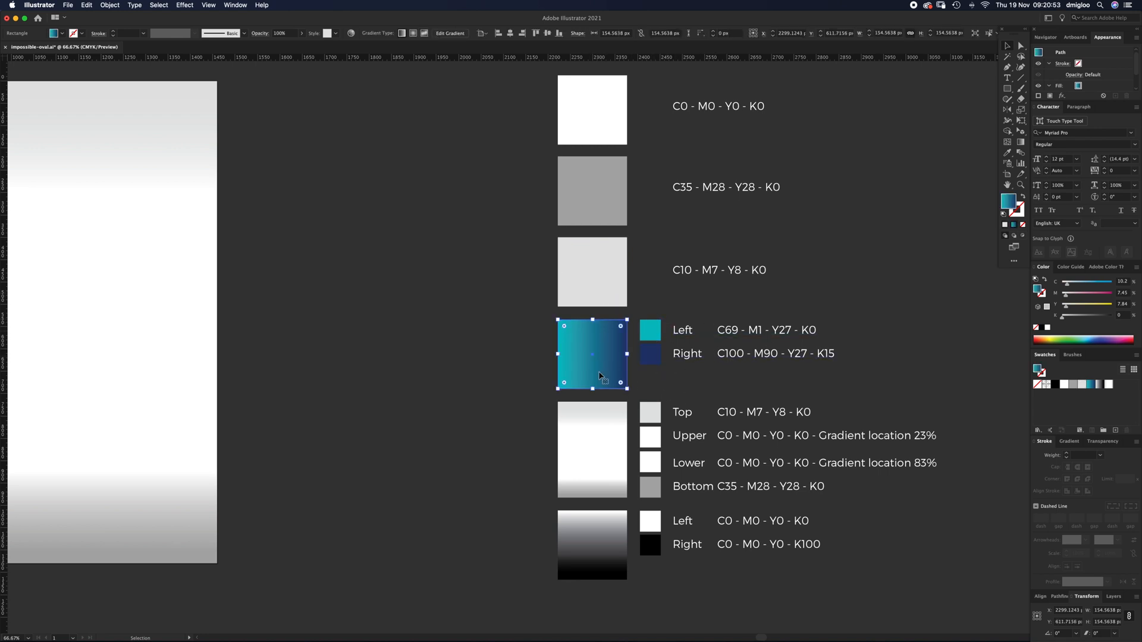
{"action": "left_click", "coordinate": [592, 450]}
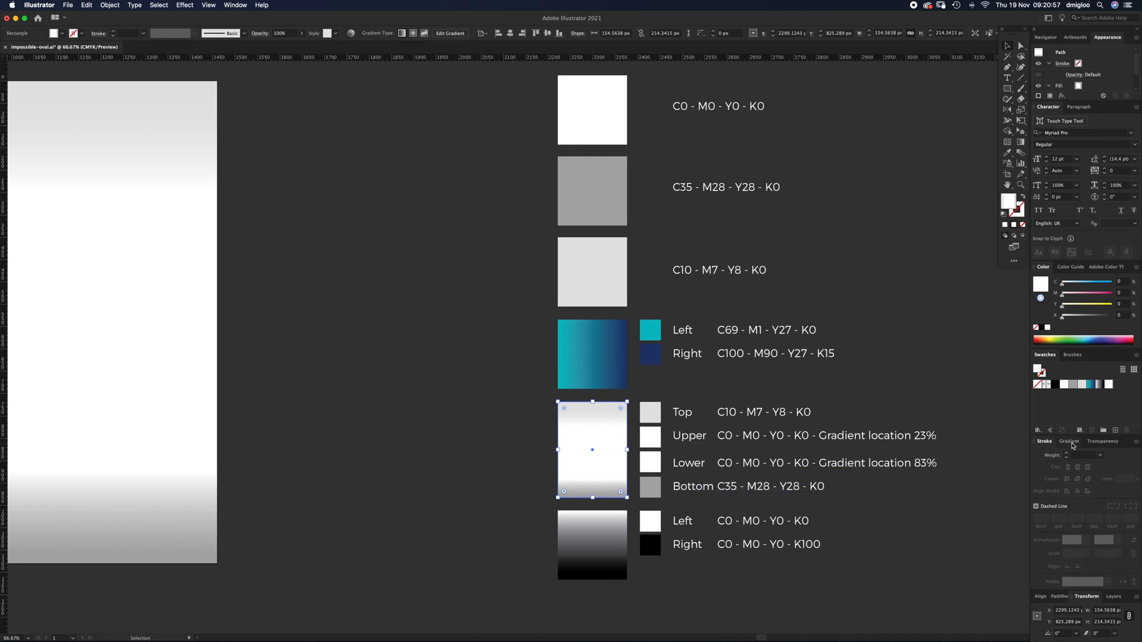
{"action": "left_click", "coordinate": [1069, 442]}
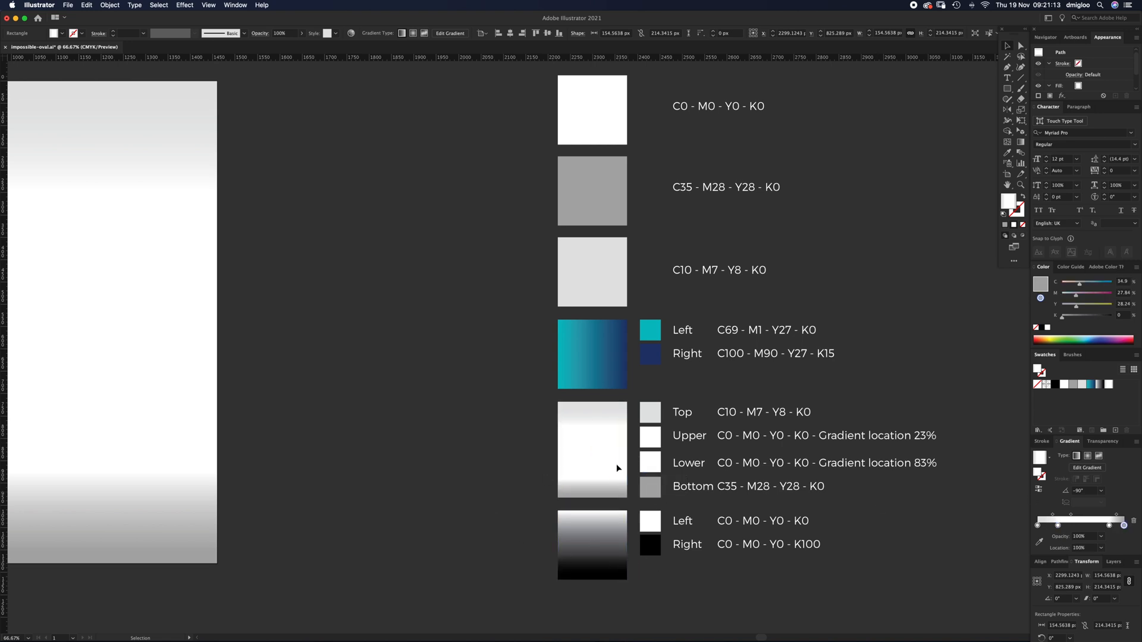
{"action": "left_click", "coordinate": [423, 459]}
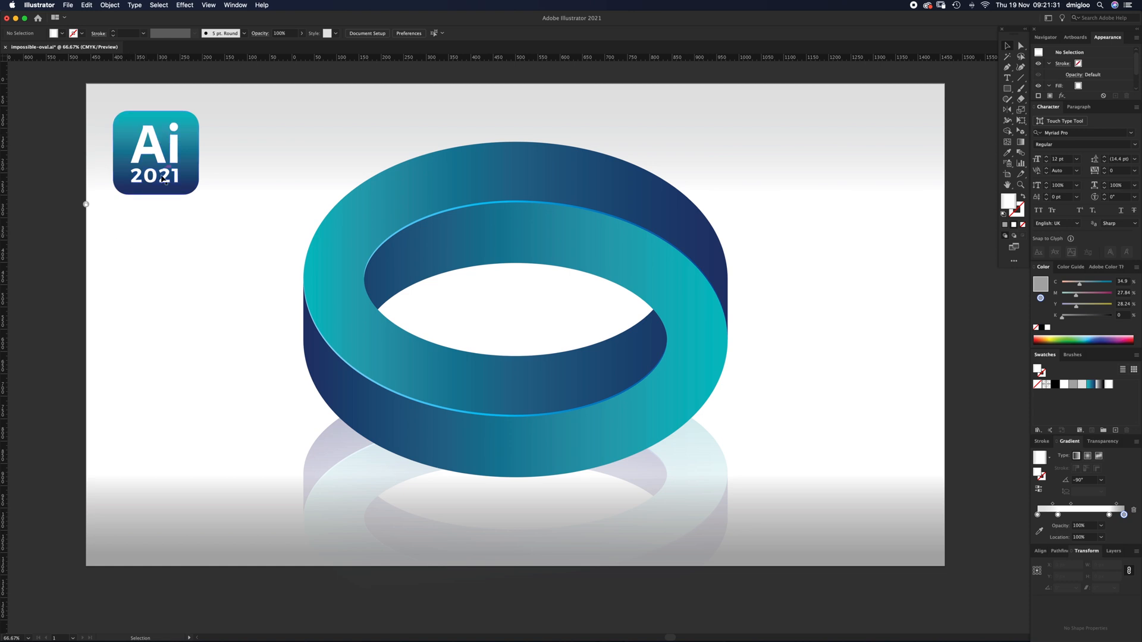
{"action": "mouse_move", "coordinate": [88, 207]}
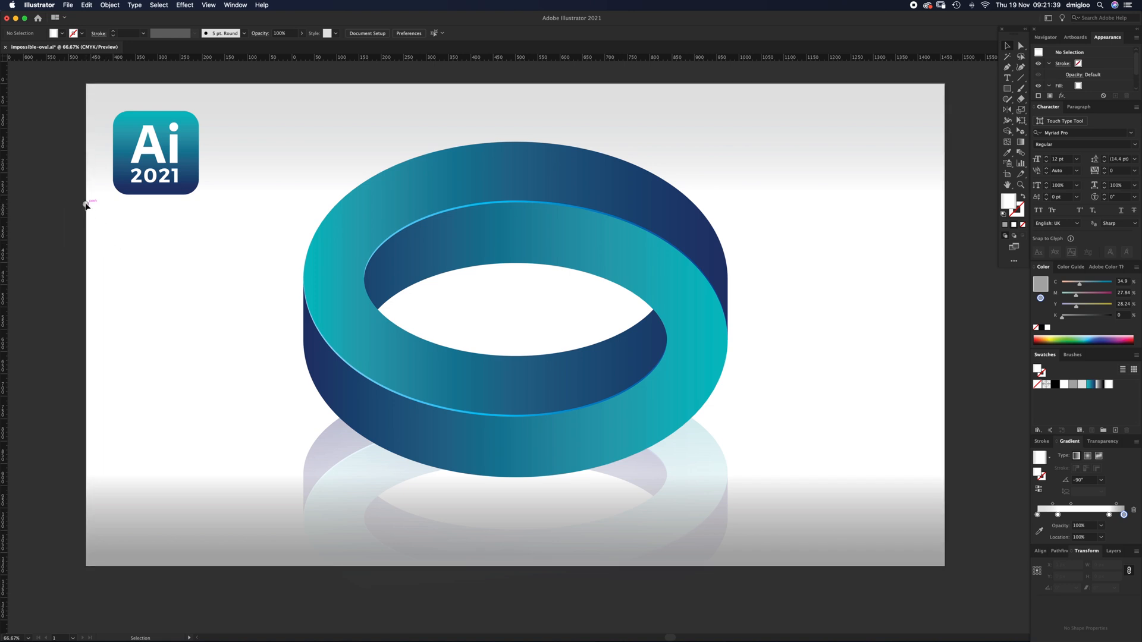
Step: Select the finished ring with its reflection, scale it down and move it to the artboard's left
{"action": "left_click", "coordinate": [155, 151]}
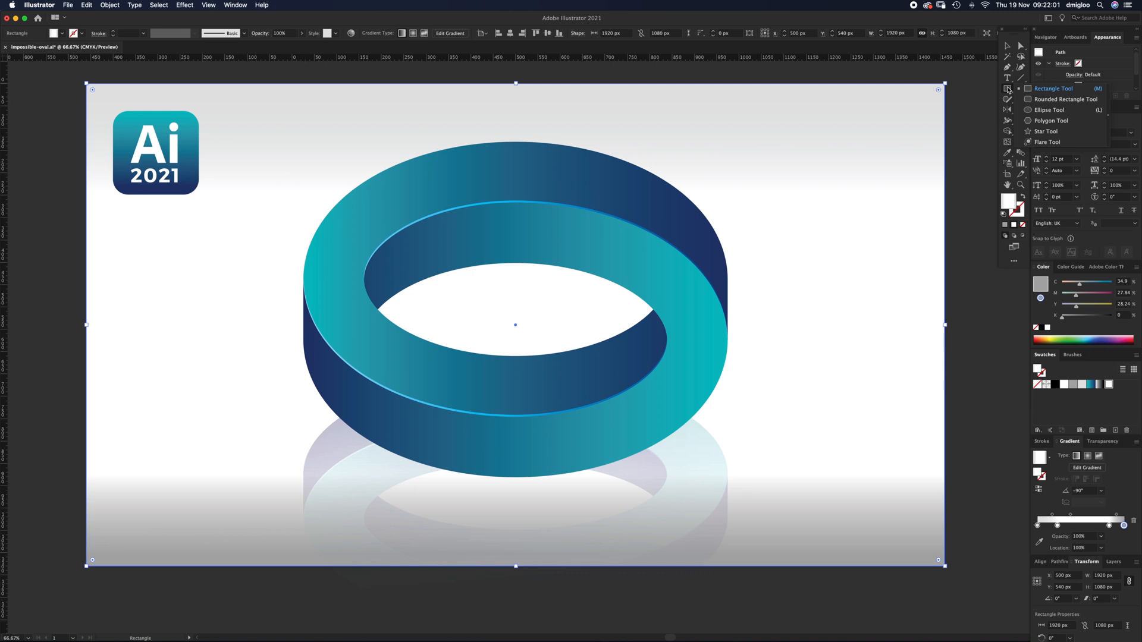
{"action": "mouse_move", "coordinate": [54, 110]}
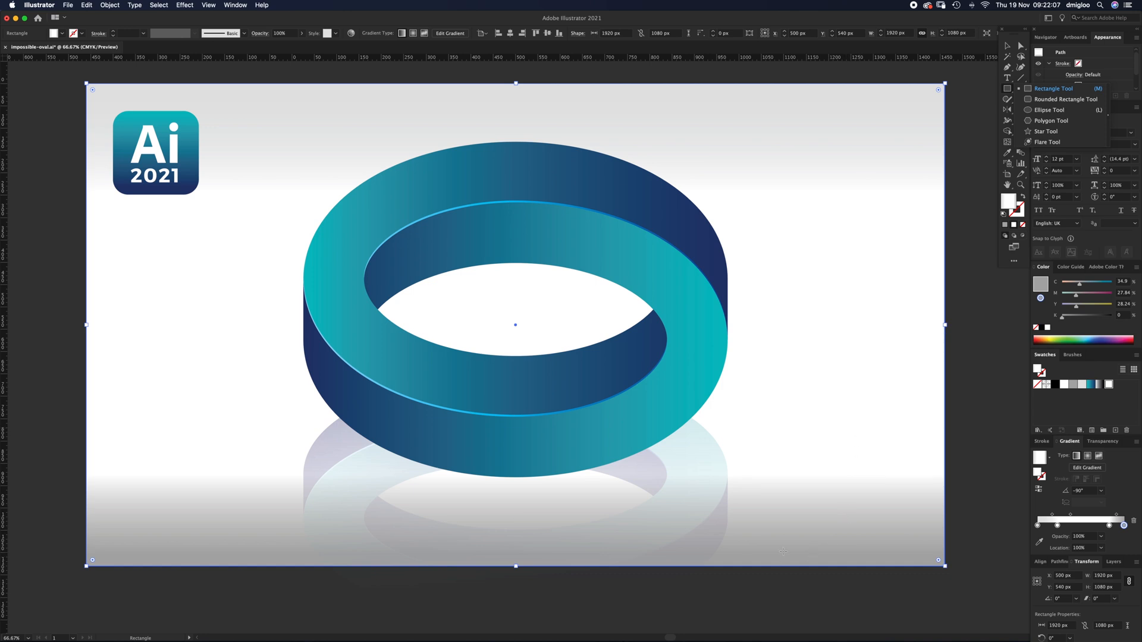
{"action": "mouse_move", "coordinate": [878, 245]}
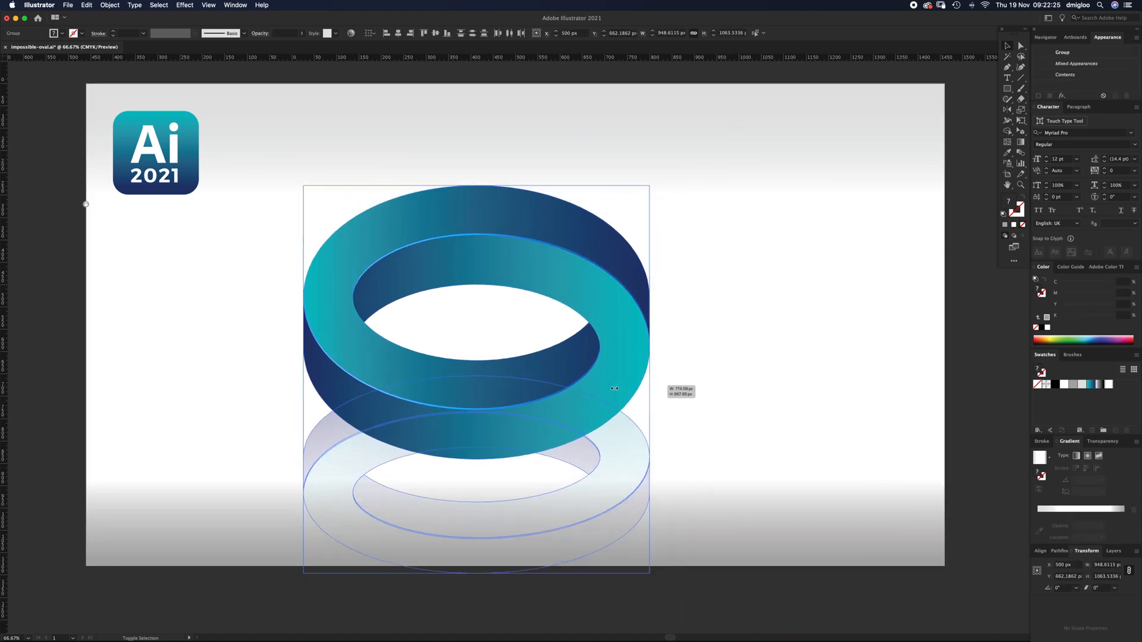
{"action": "left_click_drag", "start_coordinate": [648, 572], "coordinate": [315, 477]}
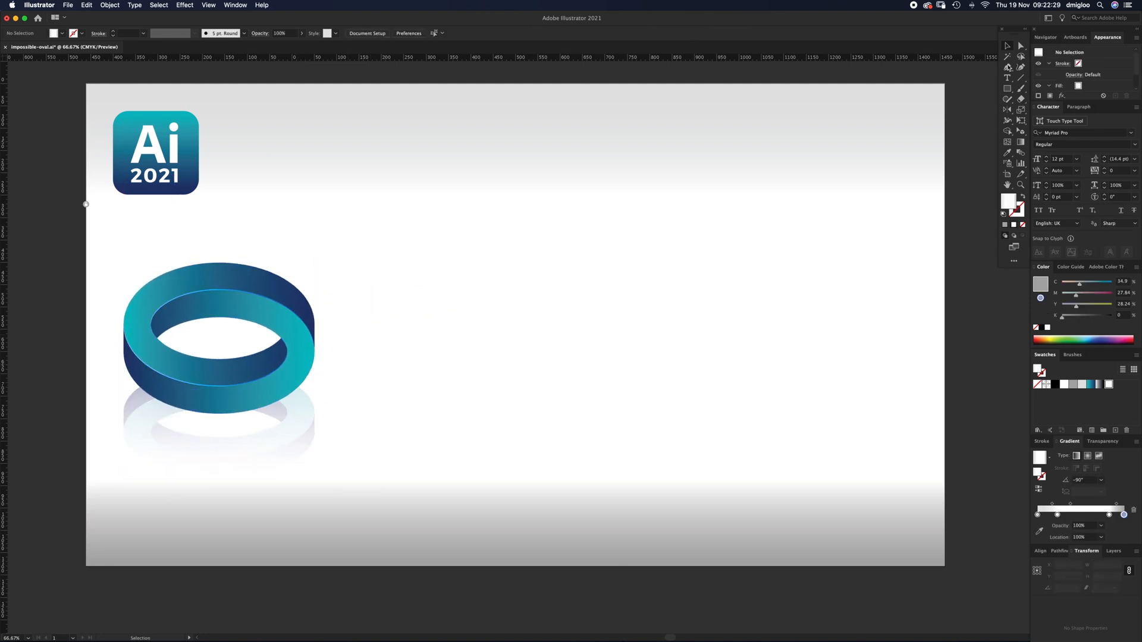
{"action": "left_click", "coordinate": [1008, 88]}
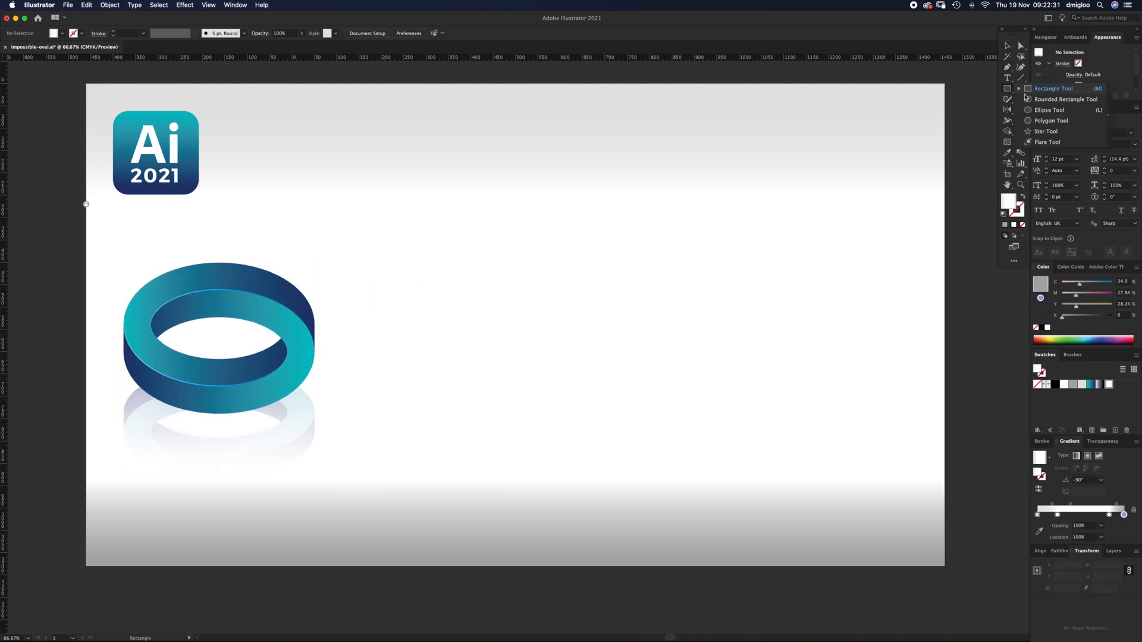
Step: Draw a tall black-filled ellipse mid-artboard, set its height to 600 px and widen it slightly
{"action": "left_click", "coordinate": [1050, 110]}
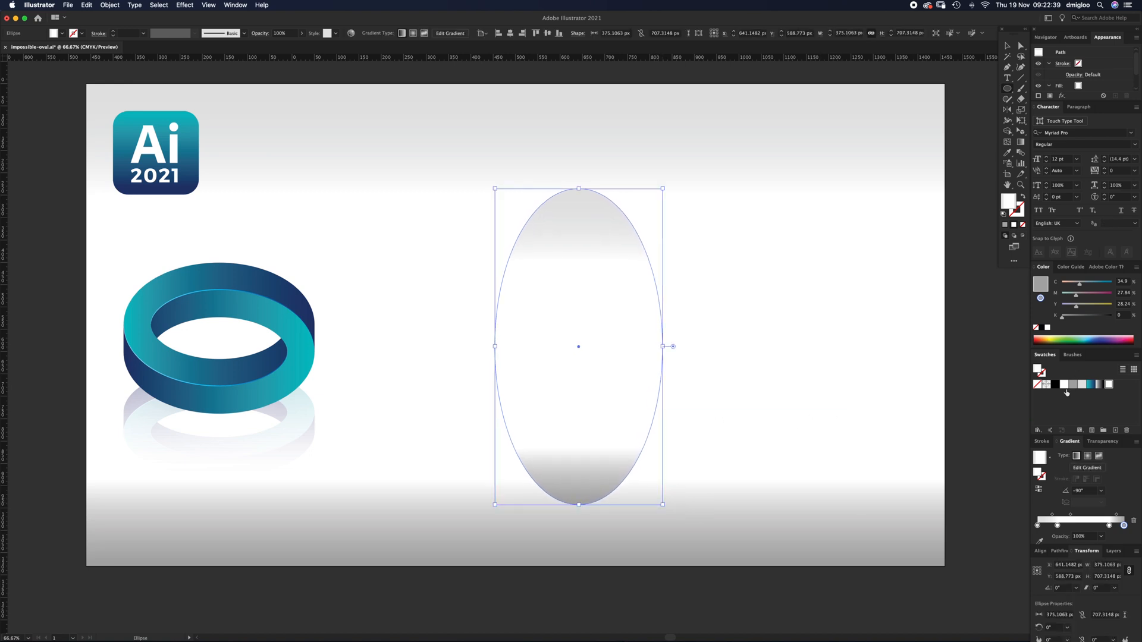
{"action": "left_click", "coordinate": [1047, 384]}
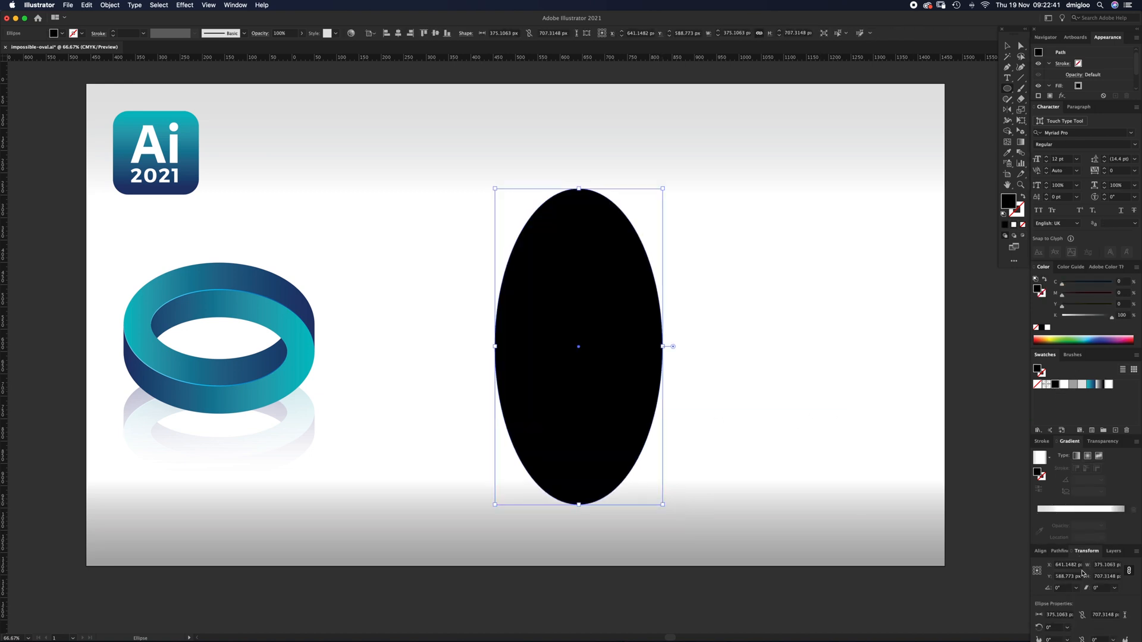
{"action": "left_click", "coordinate": [1107, 575]}
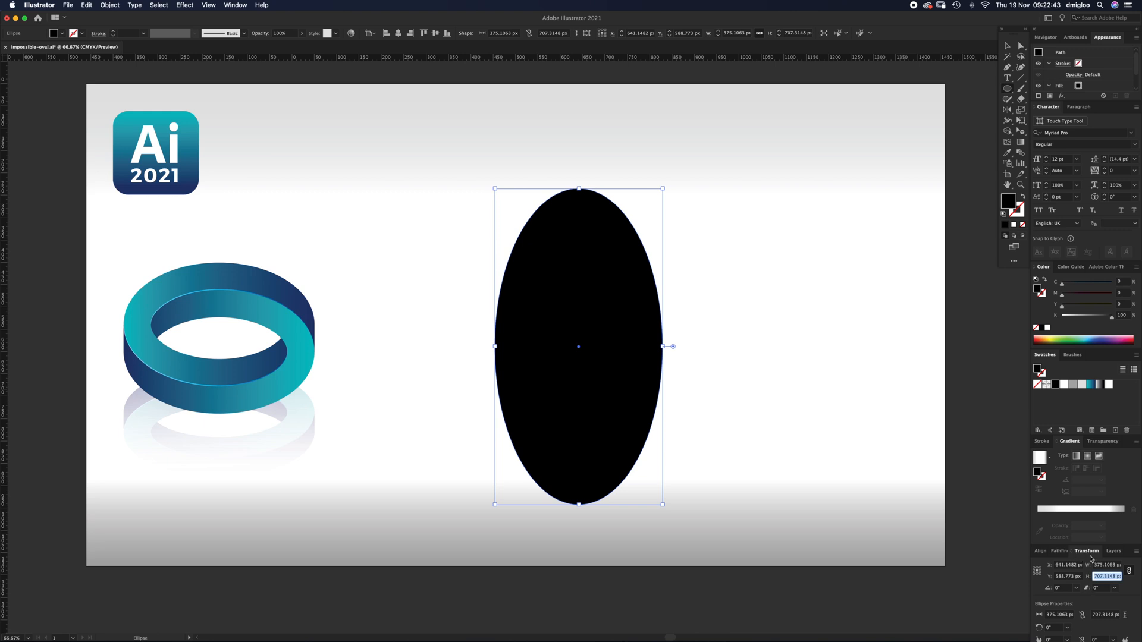
{"action": "type", "text": "600 px"}
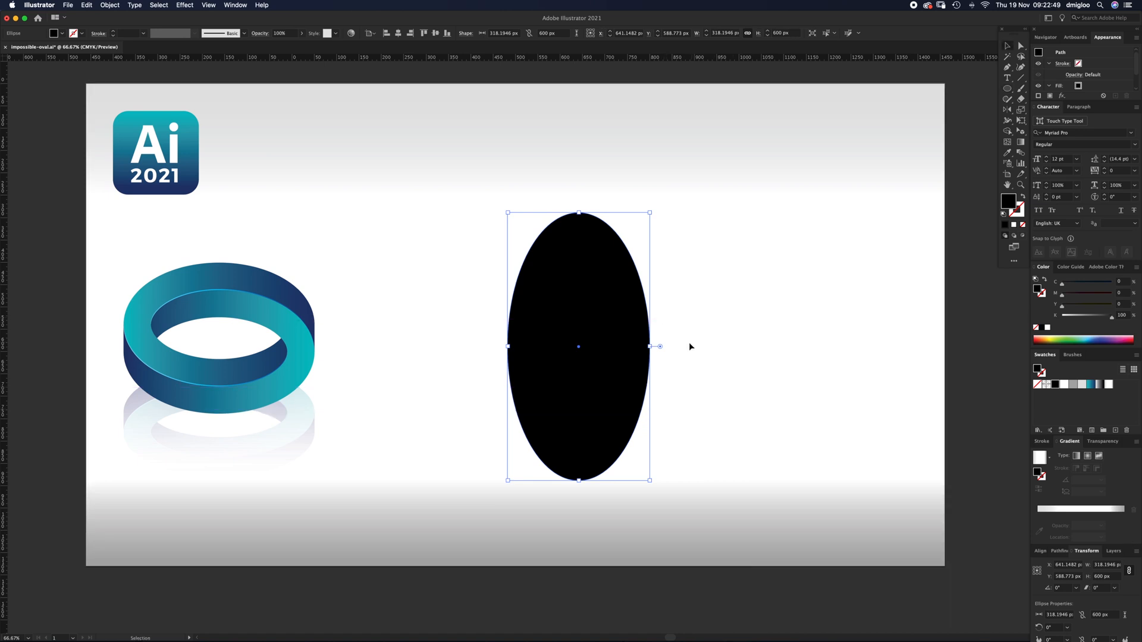
{"action": "mouse_move", "coordinate": [591, 370]}
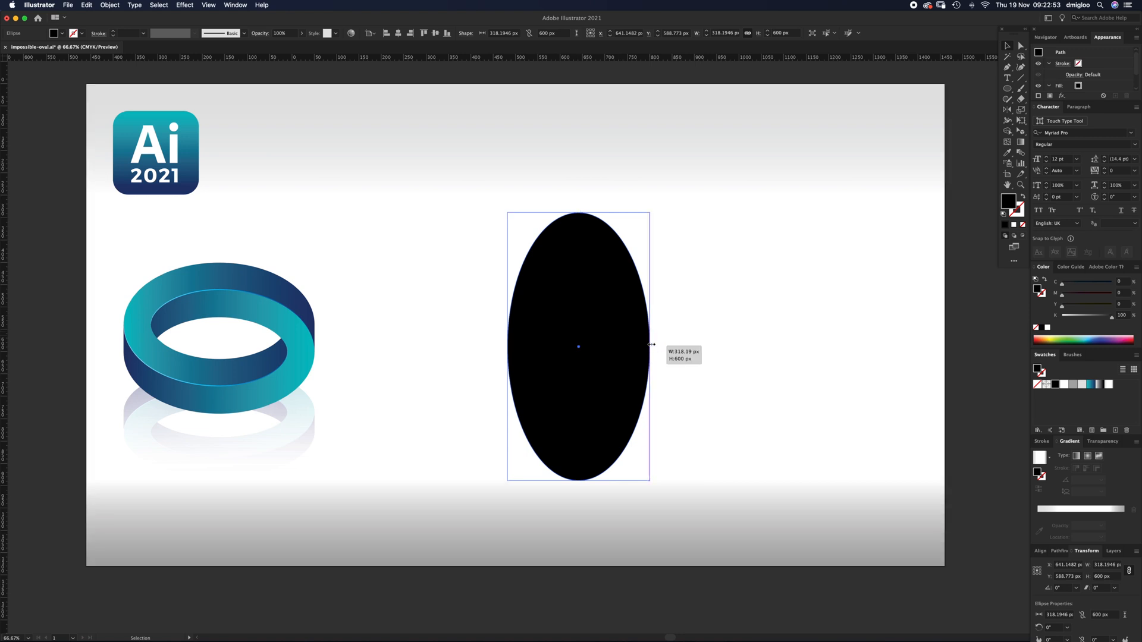
{"action": "left_click_drag", "start_coordinate": [651, 345], "coordinate": [670, 347]}
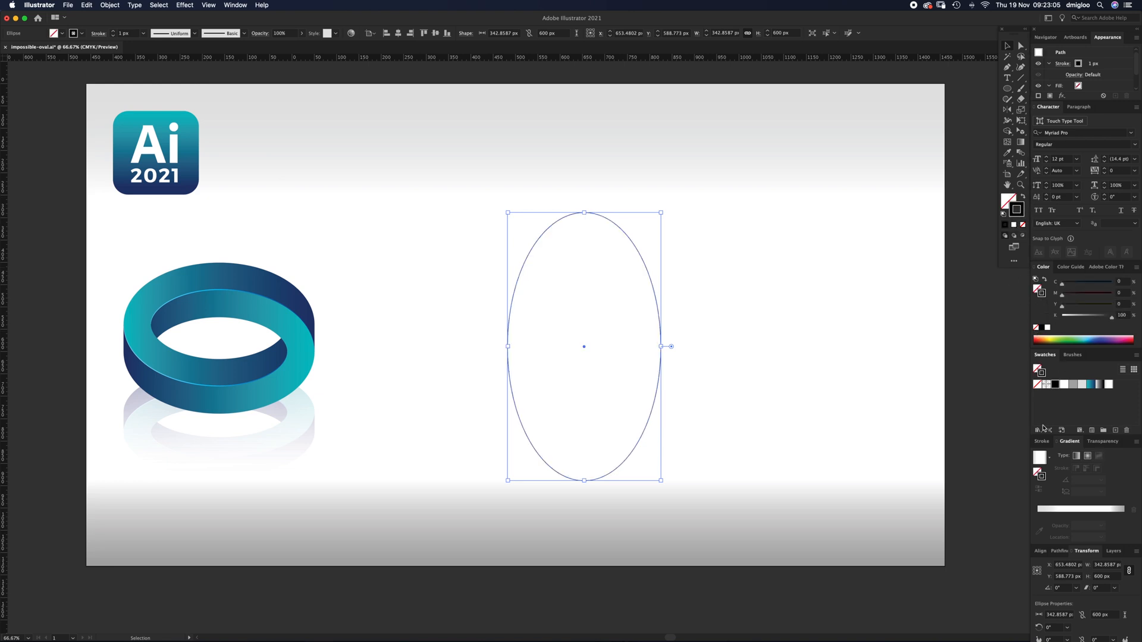
Step: Give the oval a 100 px black stroke in the Stroke panel
{"action": "left_click", "coordinate": [1043, 442]}
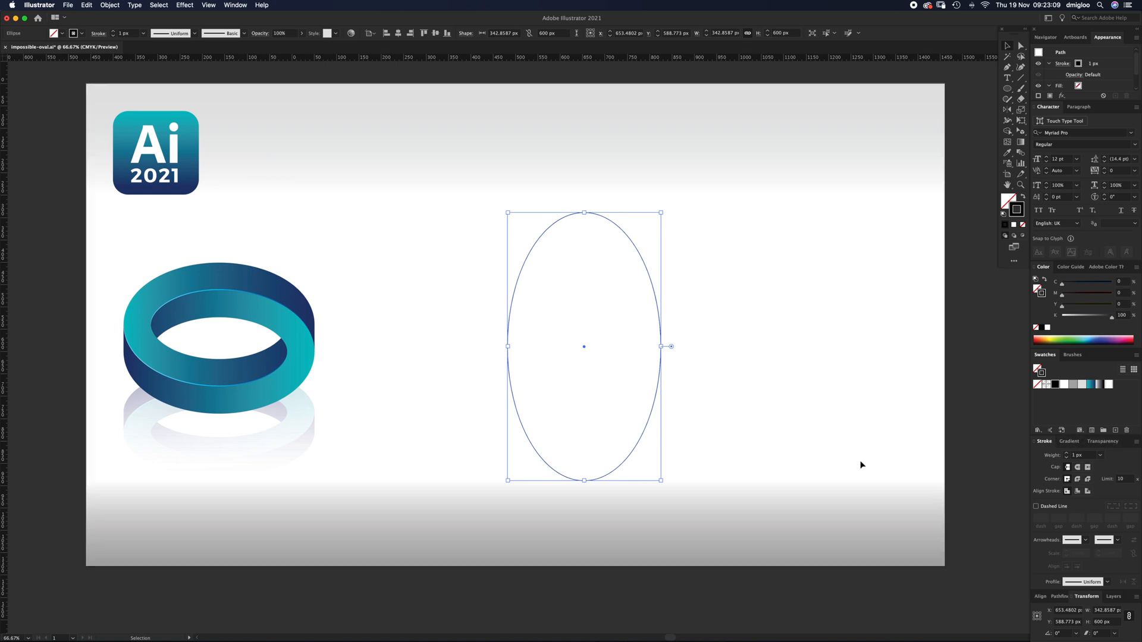
{"action": "left_click", "coordinate": [234, 5]}
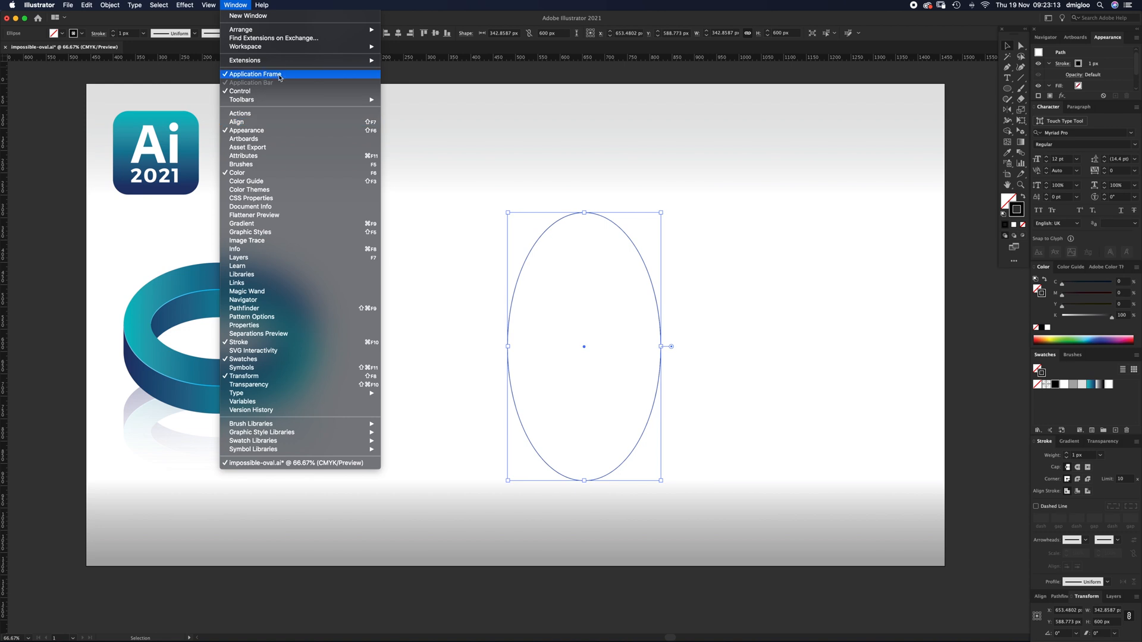
{"action": "mouse_move", "coordinate": [305, 131]}
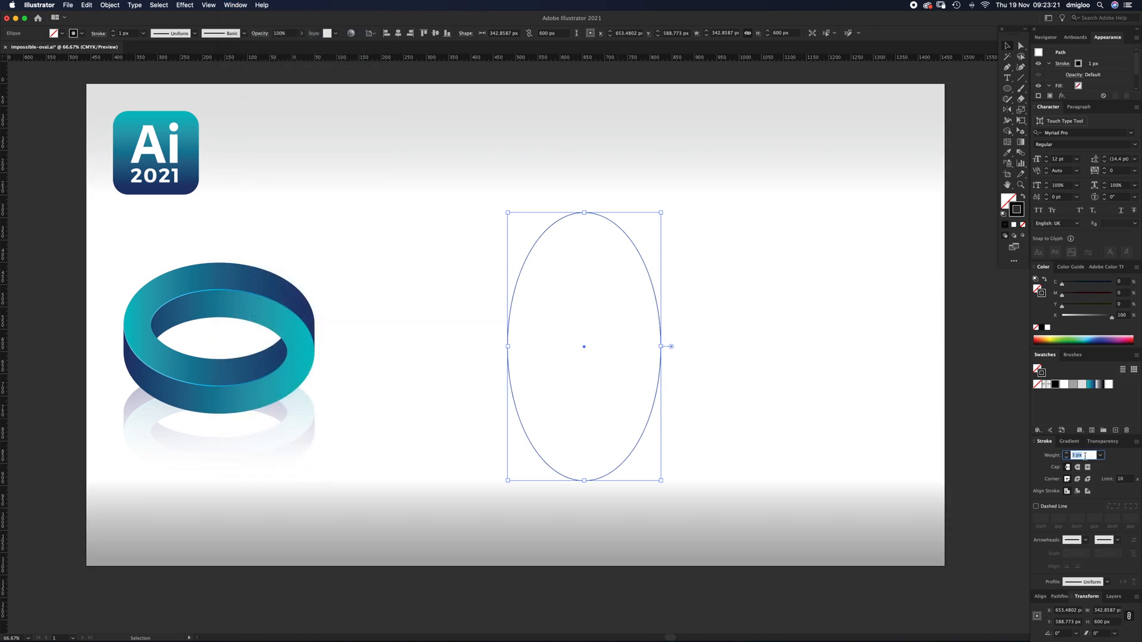
{"action": "type", "text": "100"}
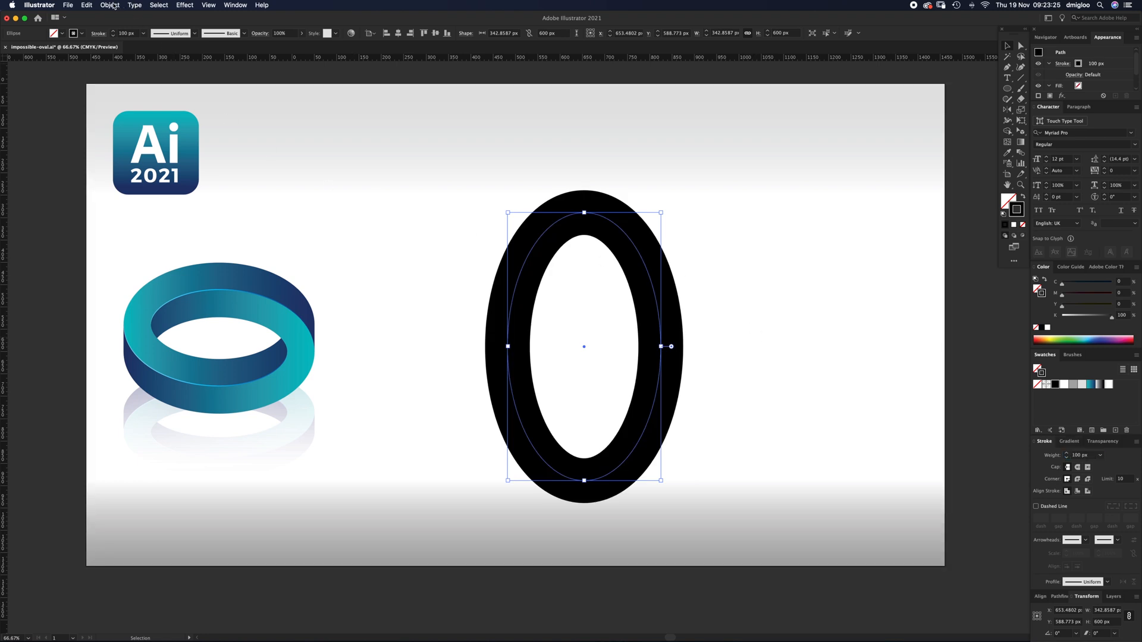
Step: Expand the outline via Object > Expand with Fill and Stroke into a solid ring shape
{"action": "left_click", "coordinate": [110, 4]}
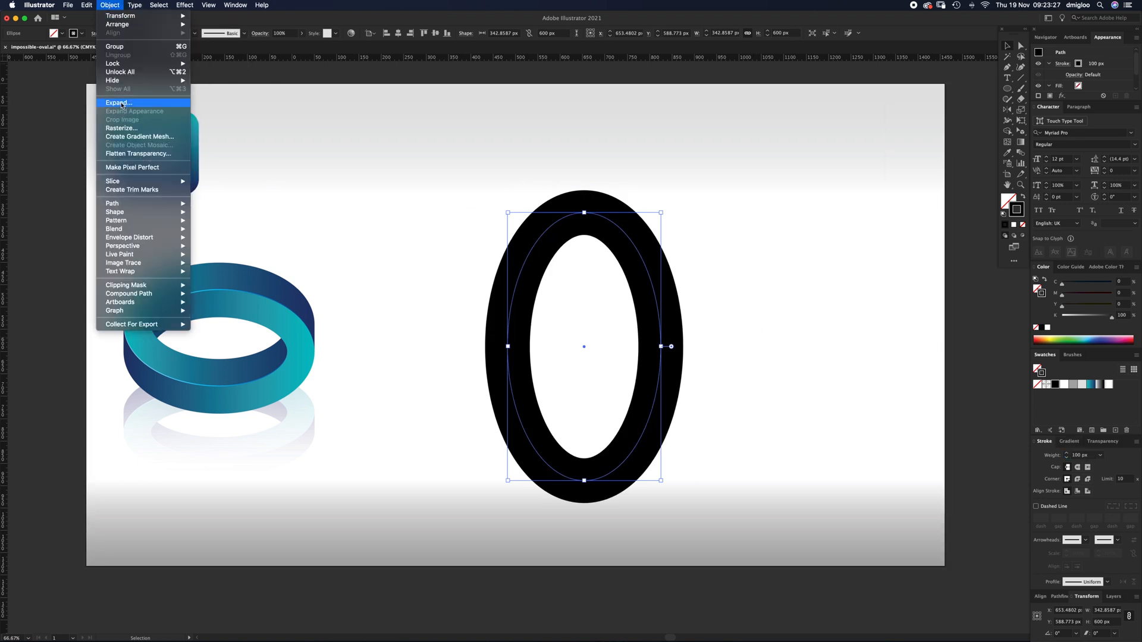
{"action": "left_click", "coordinate": [118, 103]}
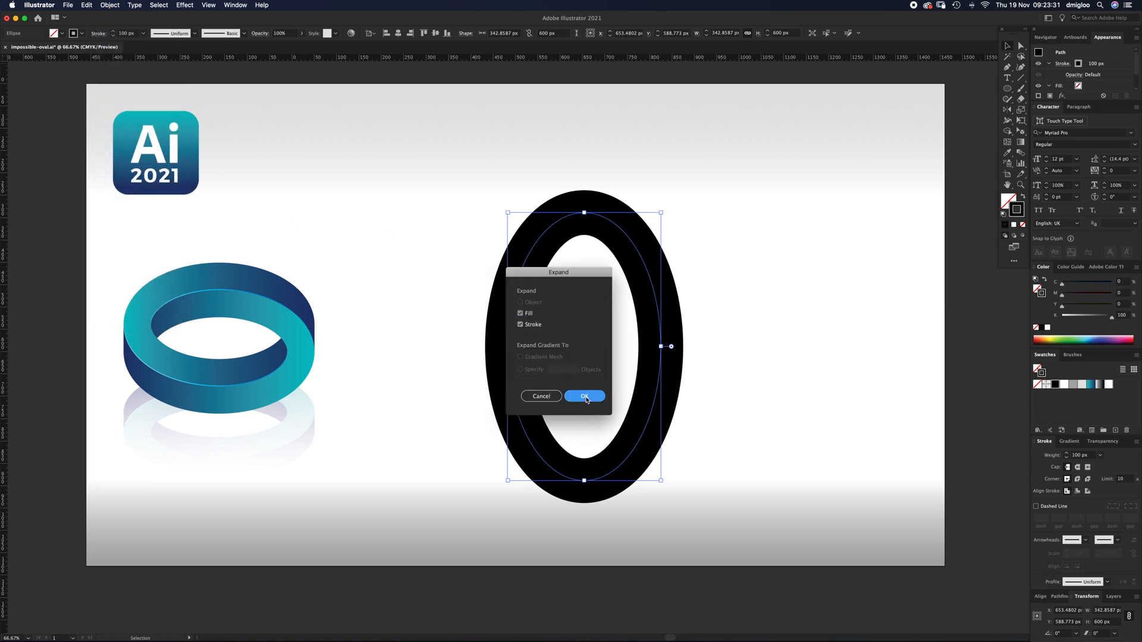
{"action": "left_click", "coordinate": [585, 396]}
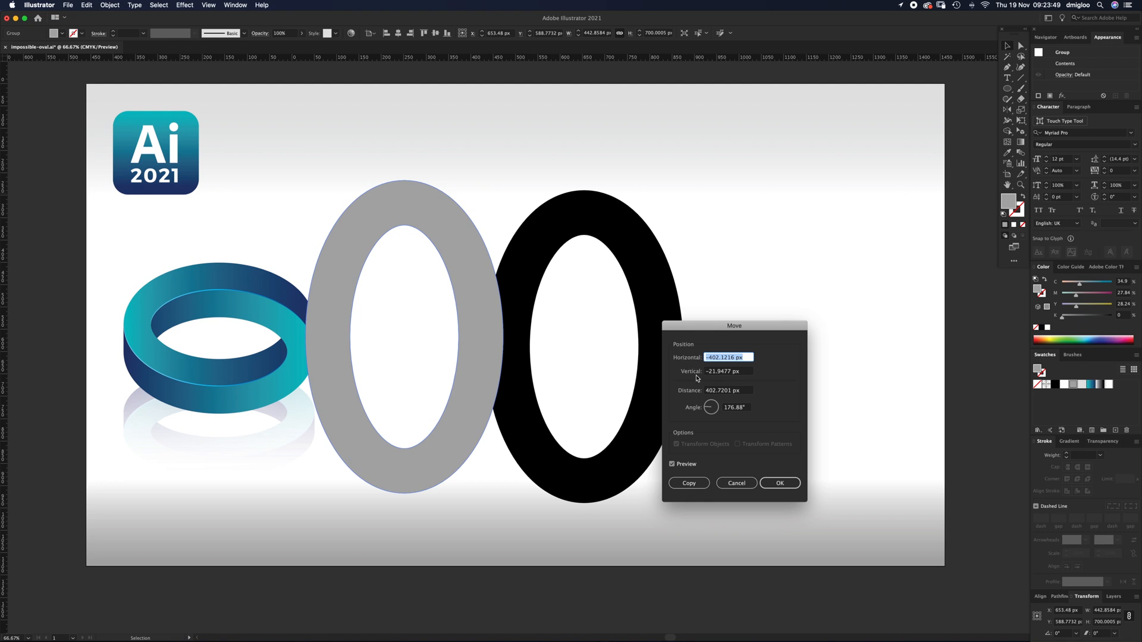
{"action": "mouse_move", "coordinate": [692, 363]}
{"action": "type", "text": "0"}
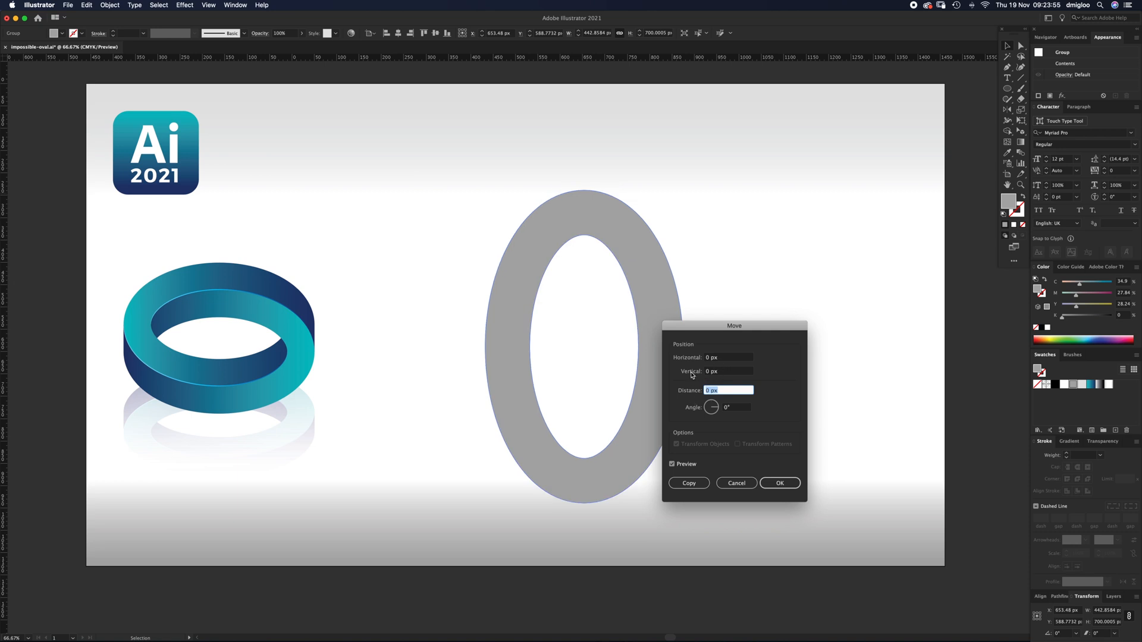
Step: Copy the ring 100 px to the right with Transform > Move and fill the copy grey
{"action": "left_click", "coordinate": [726, 357]}
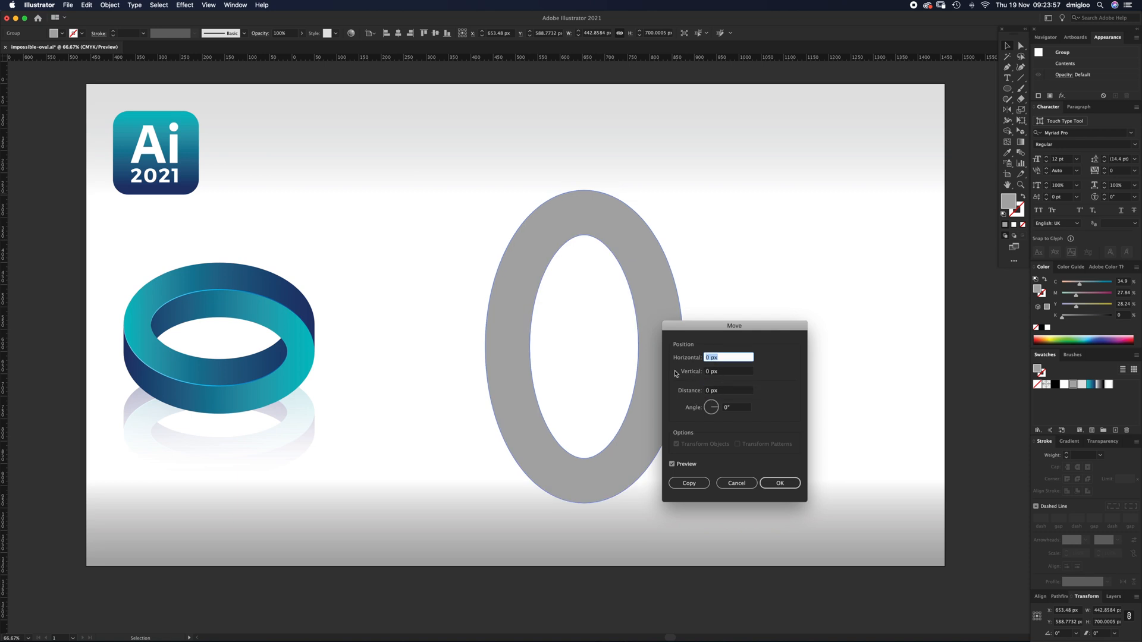
{"action": "type", "text": "100"}
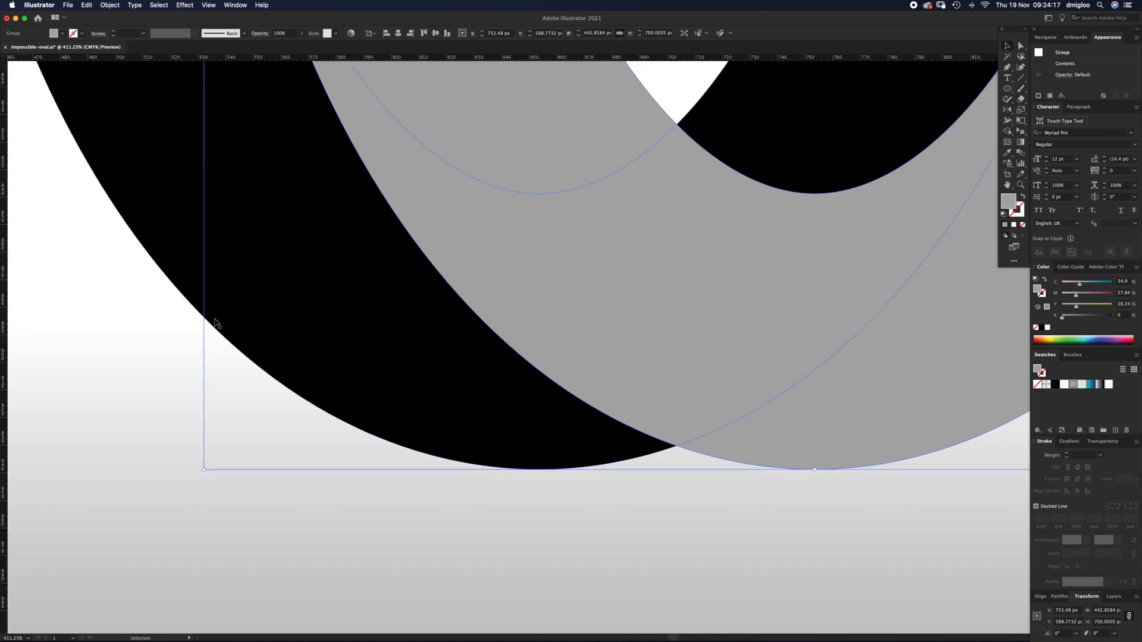
Step: Snap guides to both ovals' bottom anchors and draw a black rectangle between them
{"action": "left_click", "coordinate": [796, 490]}
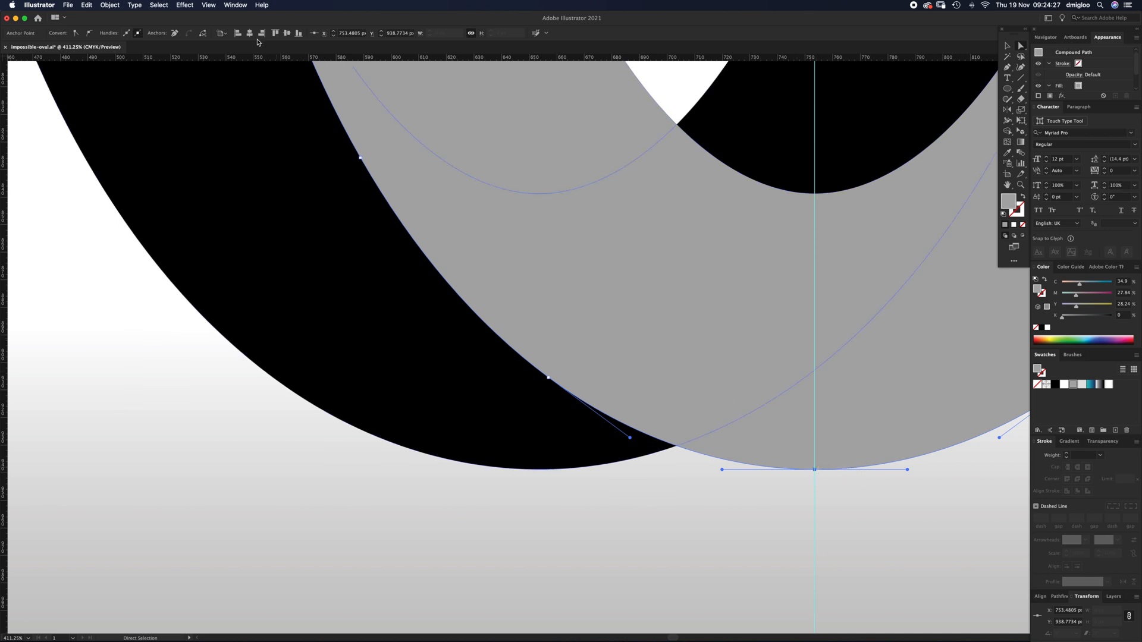
{"action": "left_click", "coordinate": [208, 5]}
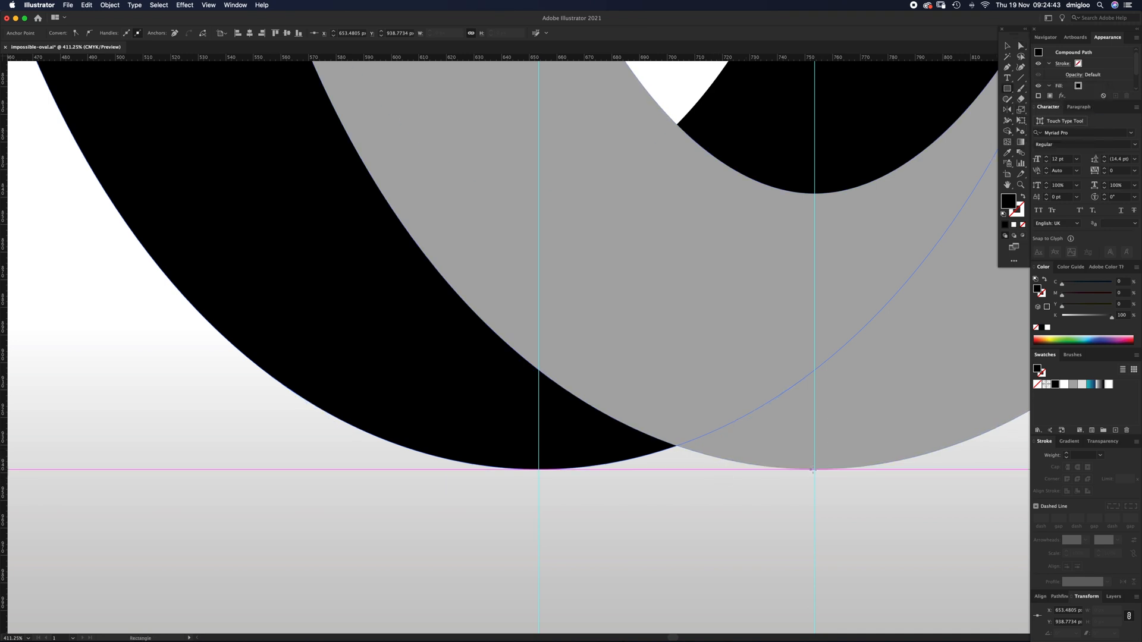
{"action": "left_click_drag", "start_coordinate": [553, 381], "coordinate": [814, 471]}
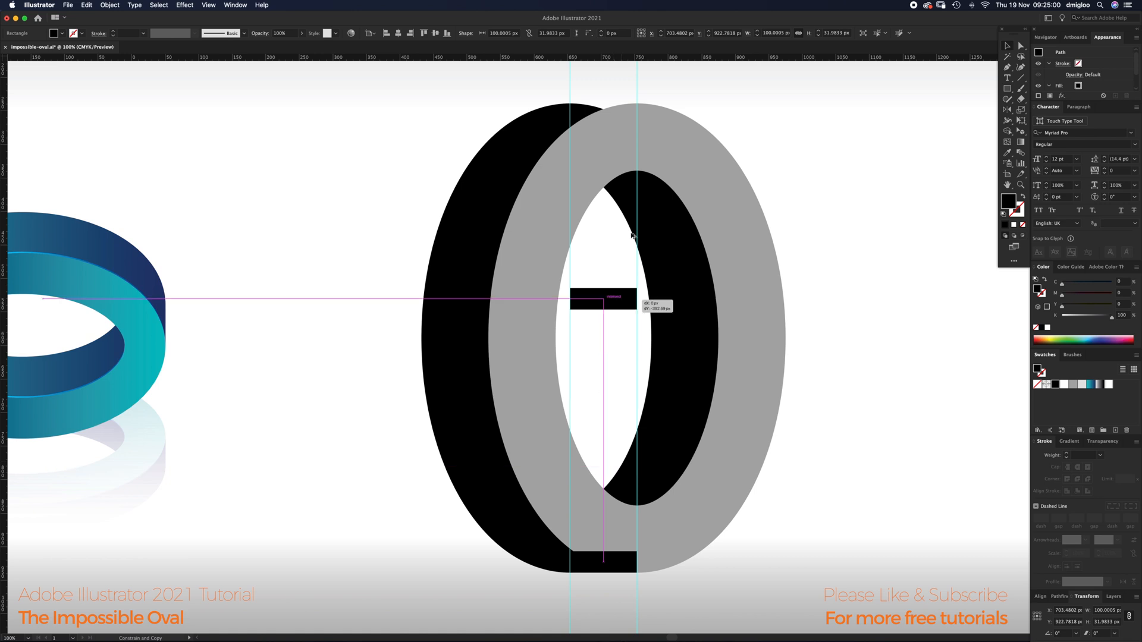
Step: Alt-drag the rectangle to the ring's top and select all ovals and rectangles for merging
{"action": "left_click_drag", "start_coordinate": [611, 295], "coordinate": [605, 113]}
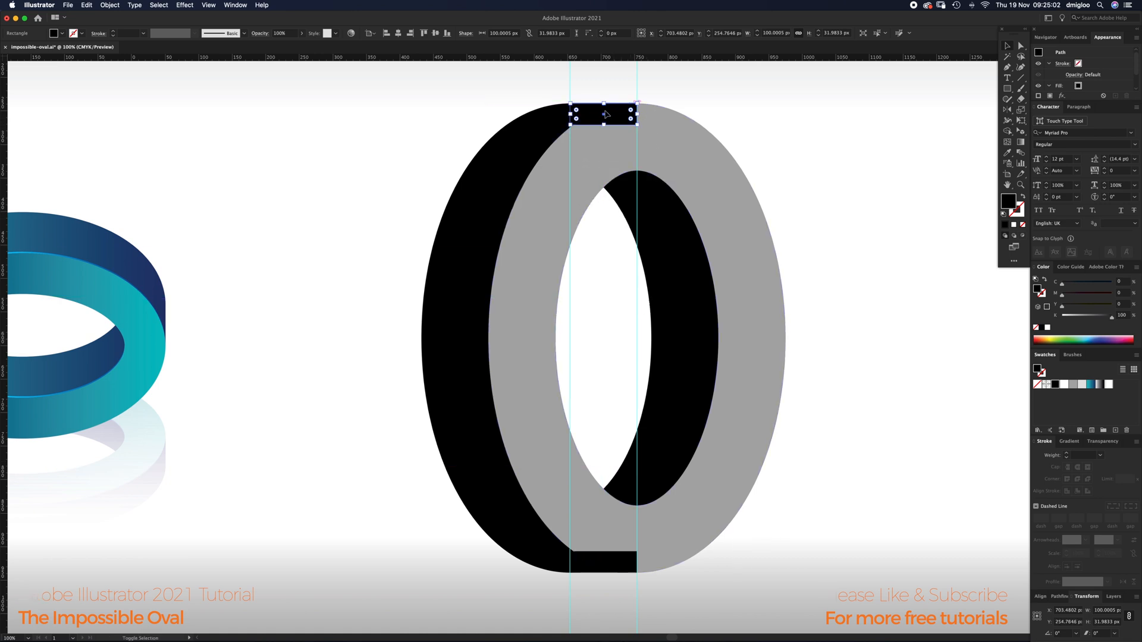
{"action": "left_click", "coordinate": [704, 135]}
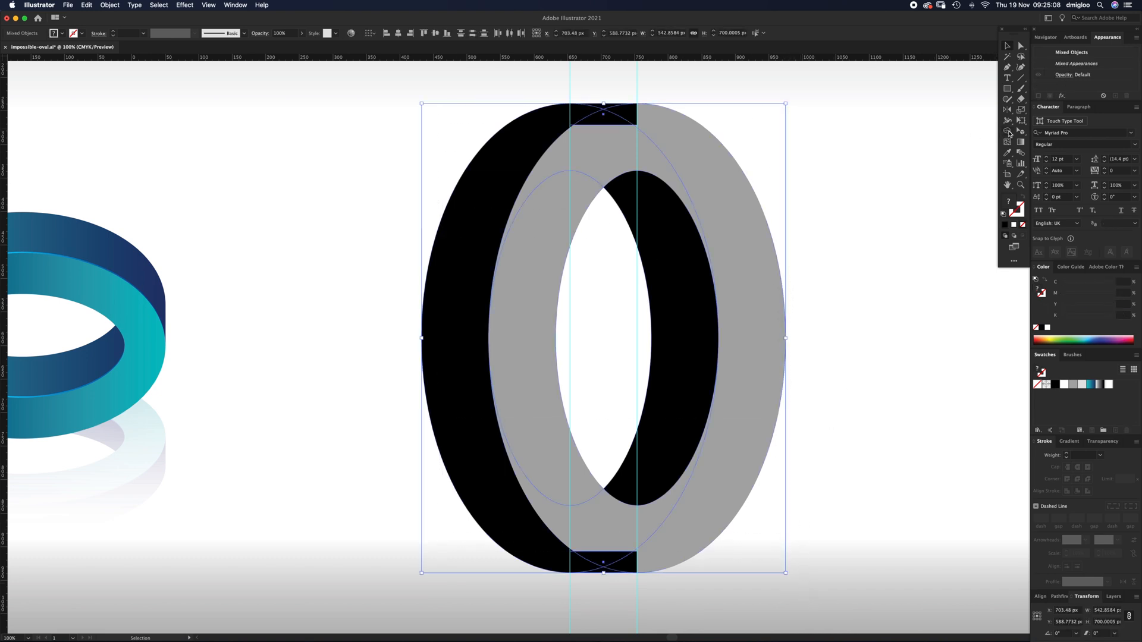
{"action": "mouse_move", "coordinate": [1008, 132]}
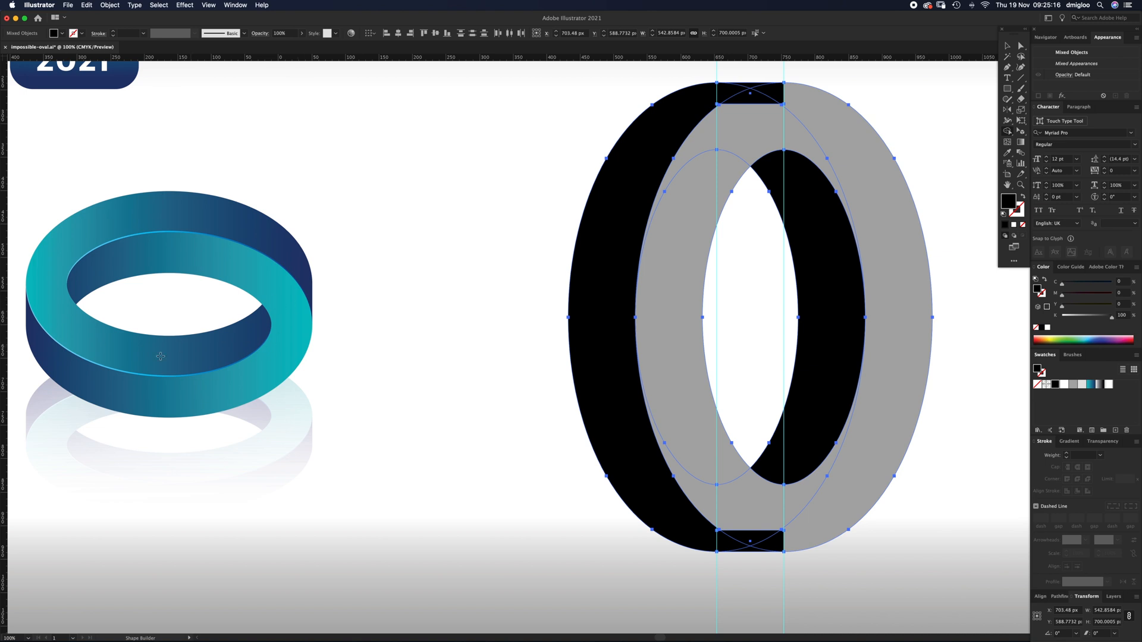
{"action": "mouse_move", "coordinate": [739, 86]}
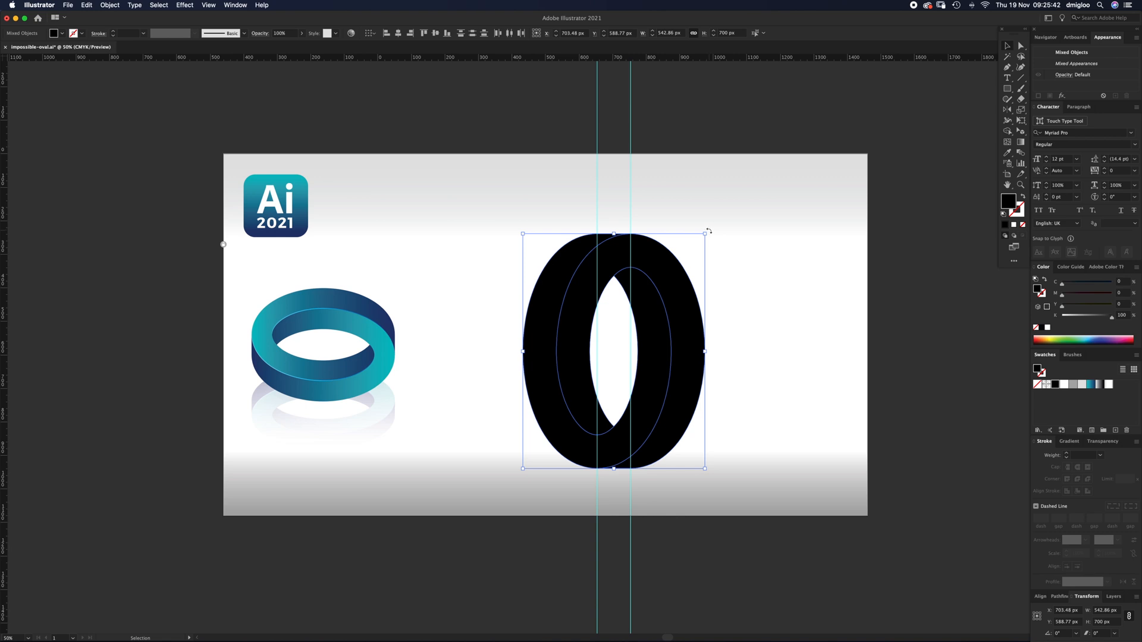
Step: Rotate the ring 90° to horizontal, eyedrop the turquoise-to-navy gradient onto it, top piece white
{"action": "left_click_drag", "start_coordinate": [707, 232], "coordinate": [780, 345]}
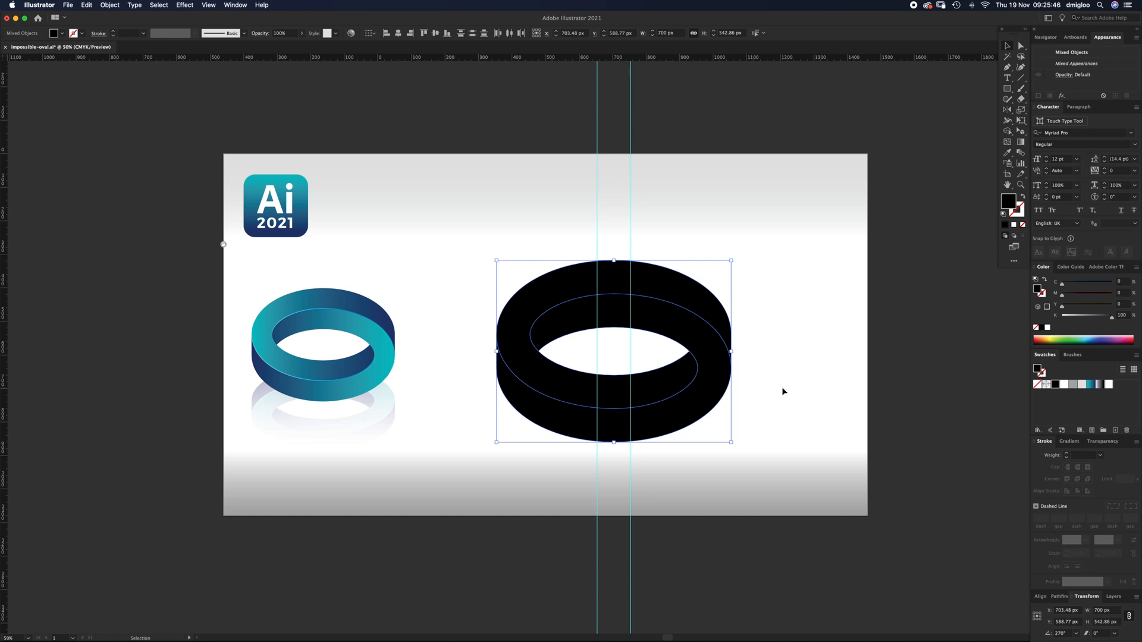
{"action": "left_click", "coordinate": [783, 391]}
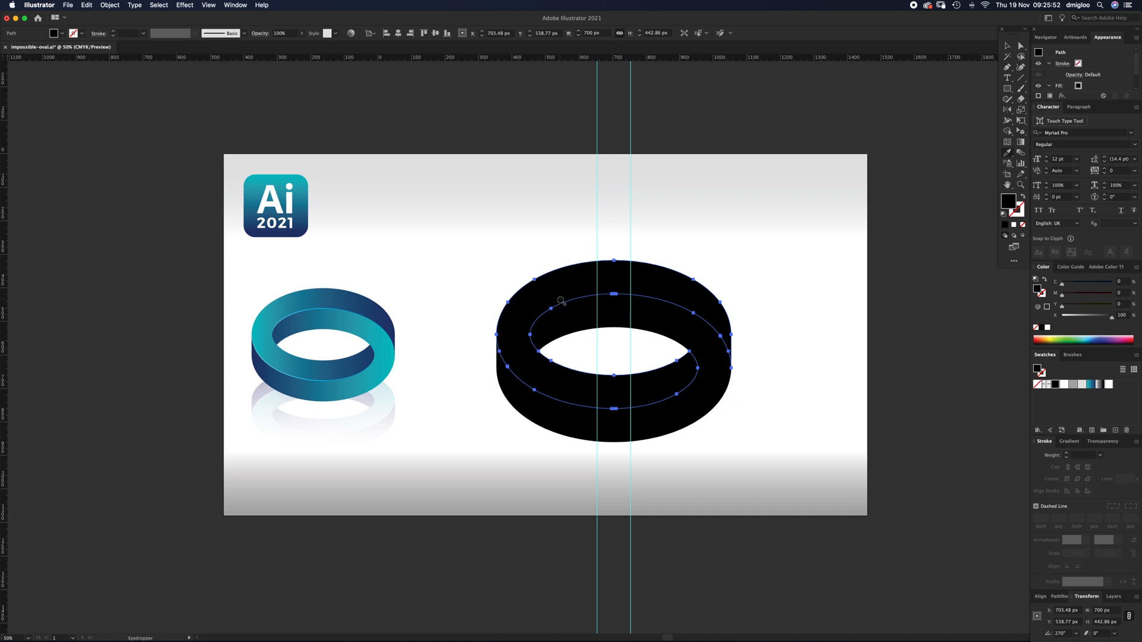
{"action": "left_click", "coordinate": [1091, 384]}
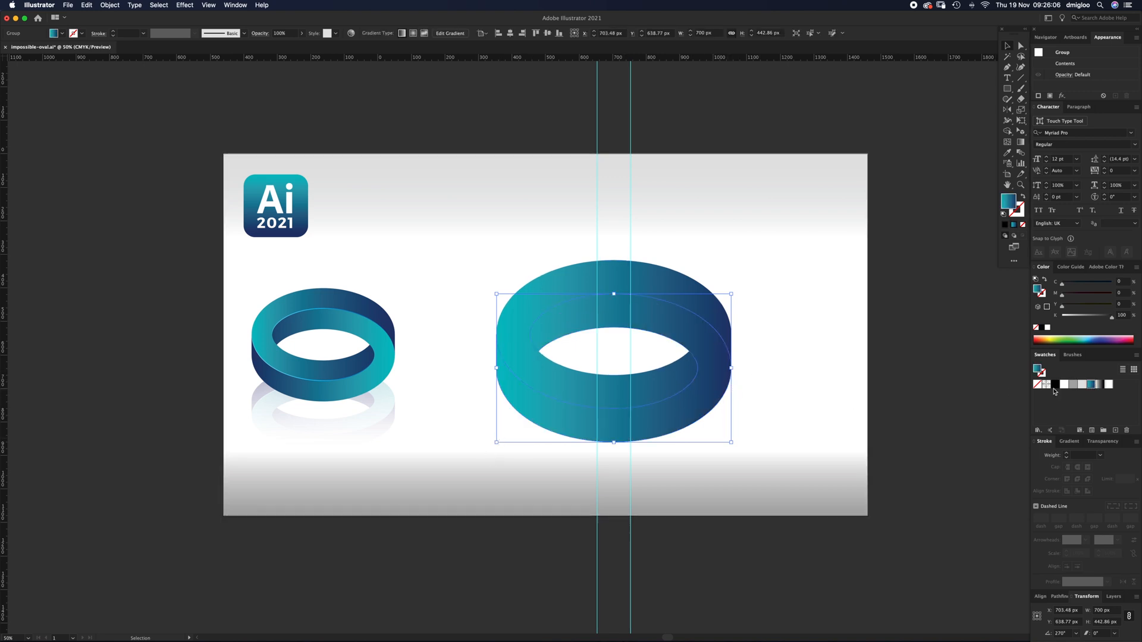
{"action": "left_click", "coordinate": [1069, 441]}
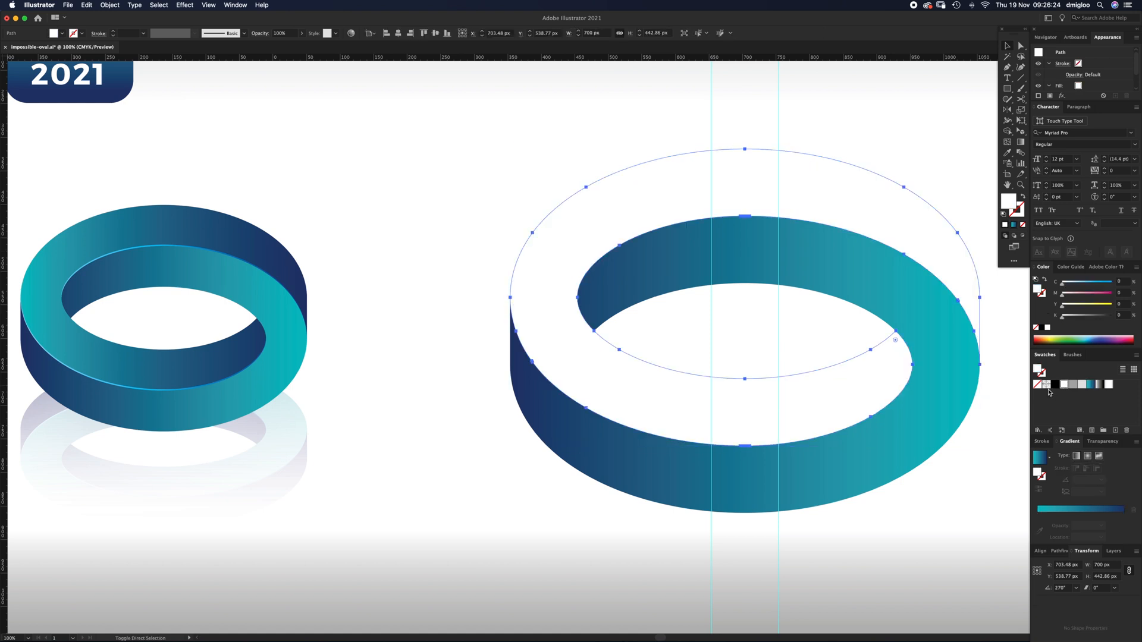
Step: Apply the reversed teal-to-navy gradient to the top face, leaving a thin white highlight edge
{"action": "left_click", "coordinate": [1064, 384]}
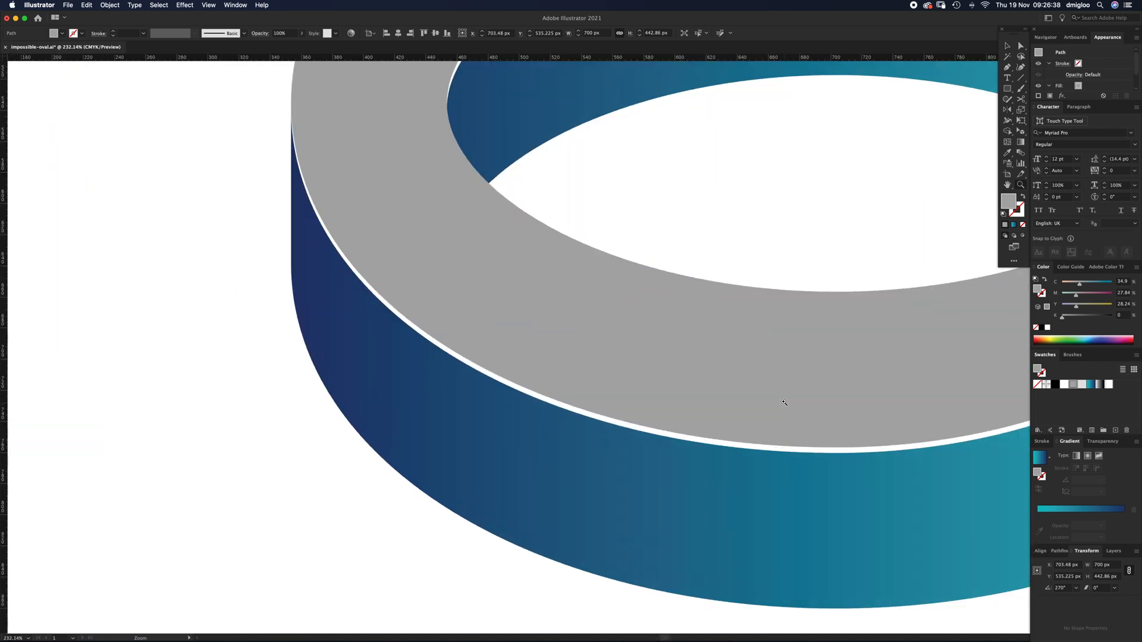
{"action": "left_click", "coordinate": [754, 455]}
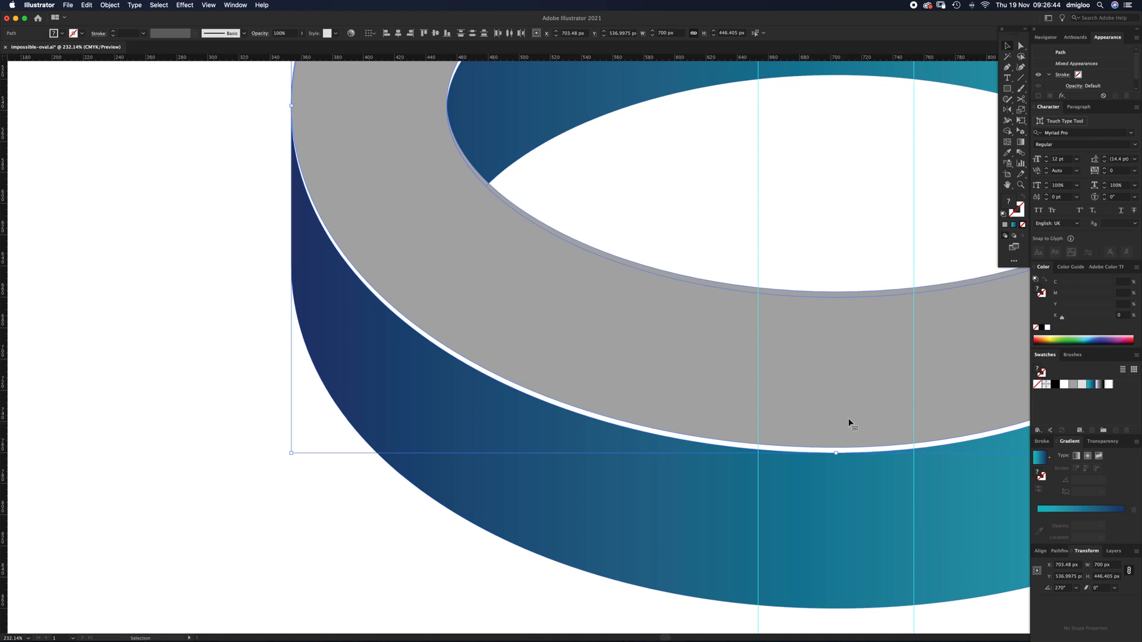
{"action": "left_click", "coordinate": [1062, 551]}
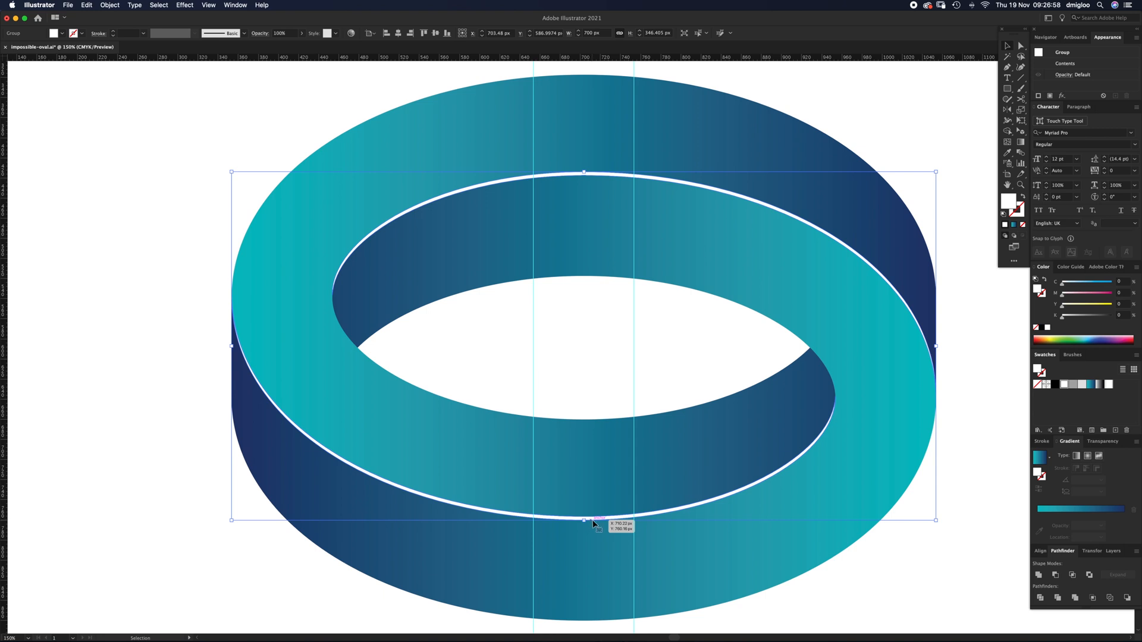
{"action": "left_click", "coordinate": [1101, 440]}
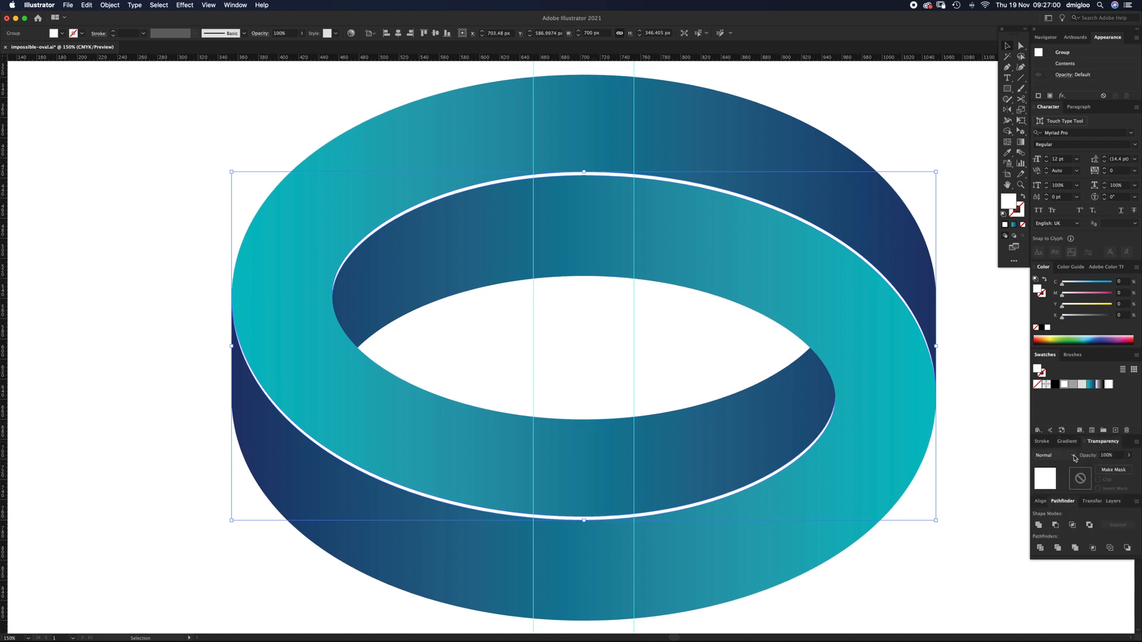
{"action": "left_click", "coordinate": [1054, 455]}
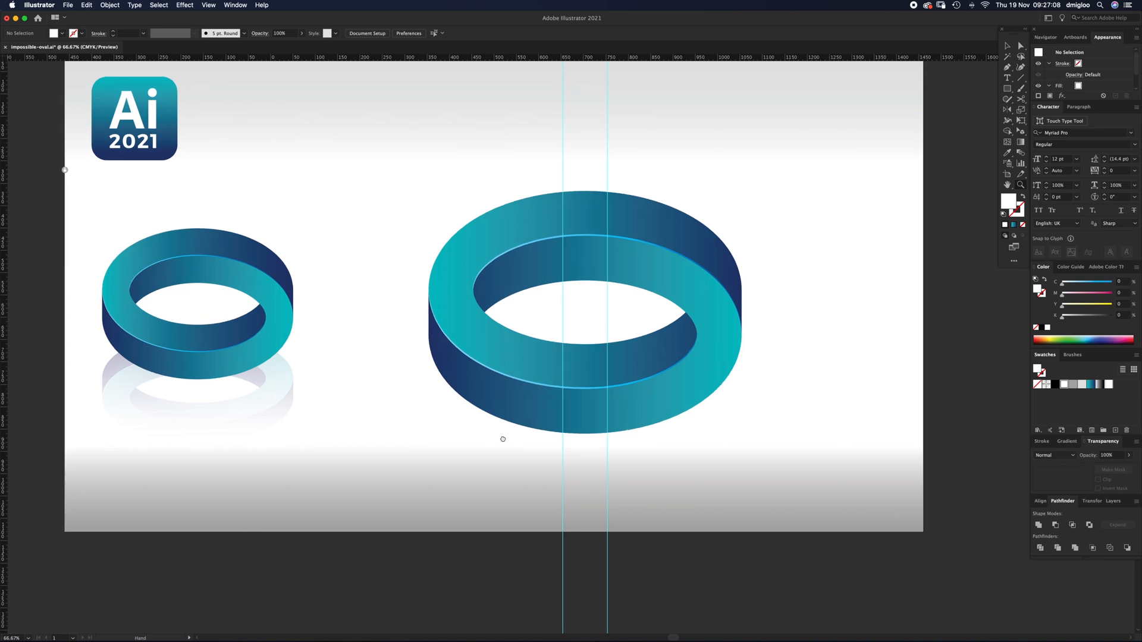
Step: Reflect a copy of the ring below it and draw a rectangle covering the flipped copy
{"action": "left_click", "coordinate": [608, 306]}
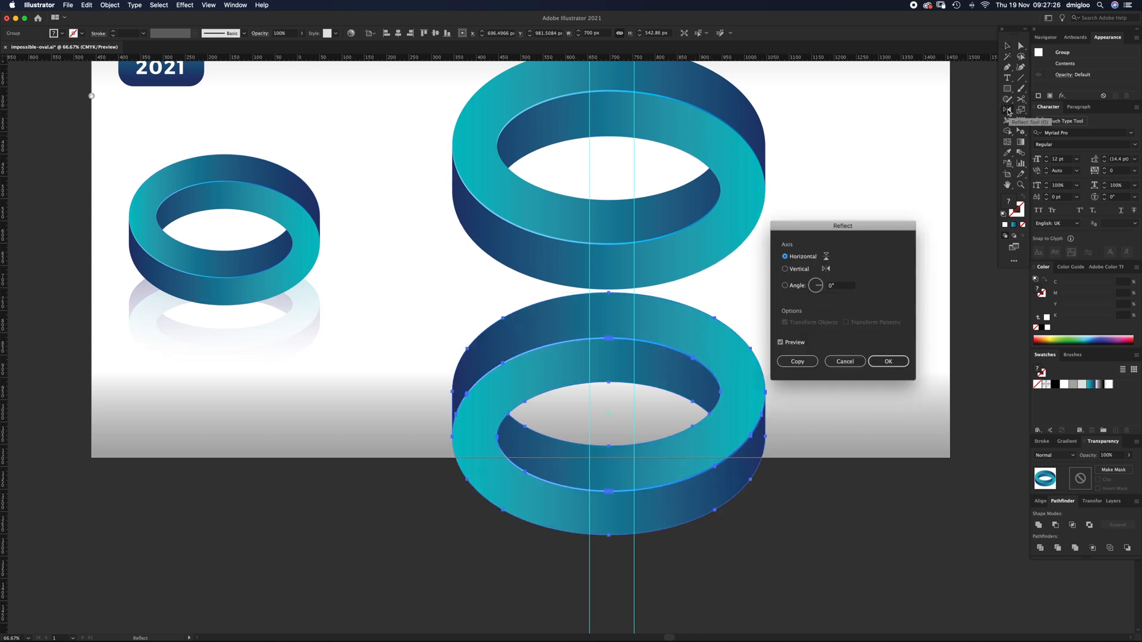
{"action": "mouse_move", "coordinate": [1011, 112]}
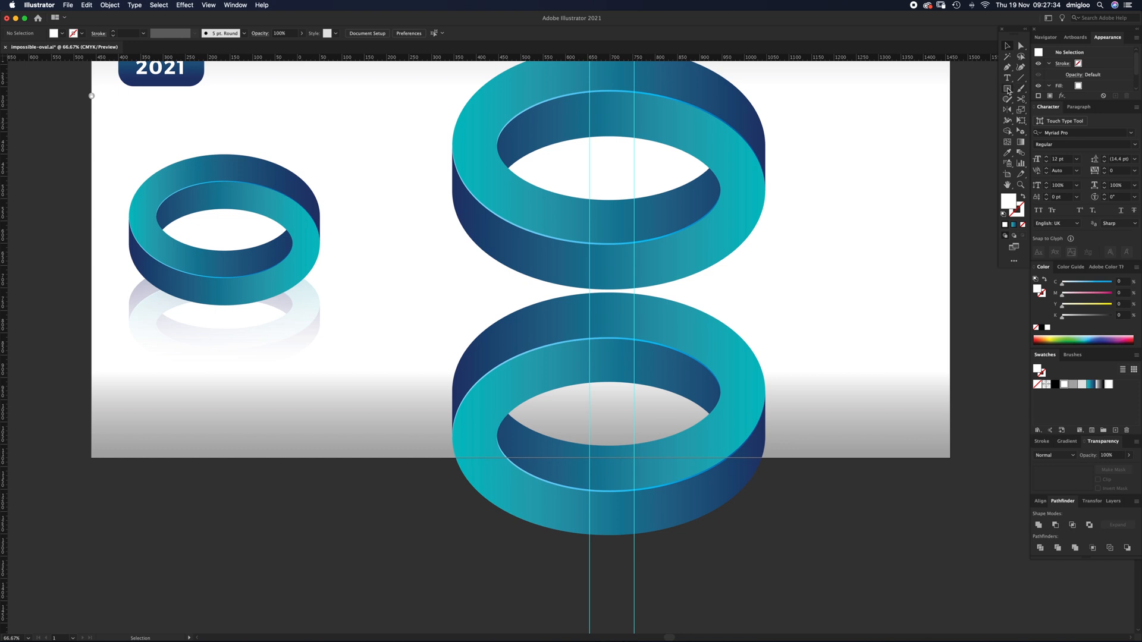
{"action": "left_click_drag", "start_coordinate": [444, 290], "coordinate": [785, 511]}
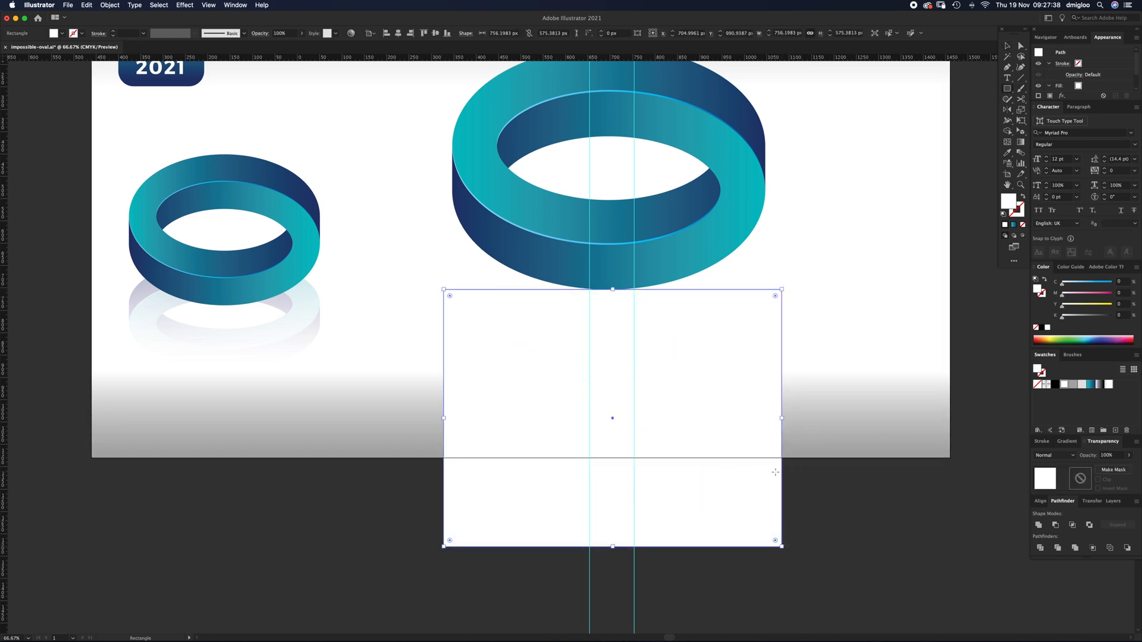
Step: Fill the rectangle with a white-to-black gradient and select it with the flipped ring
{"action": "left_click", "coordinate": [1102, 384]}
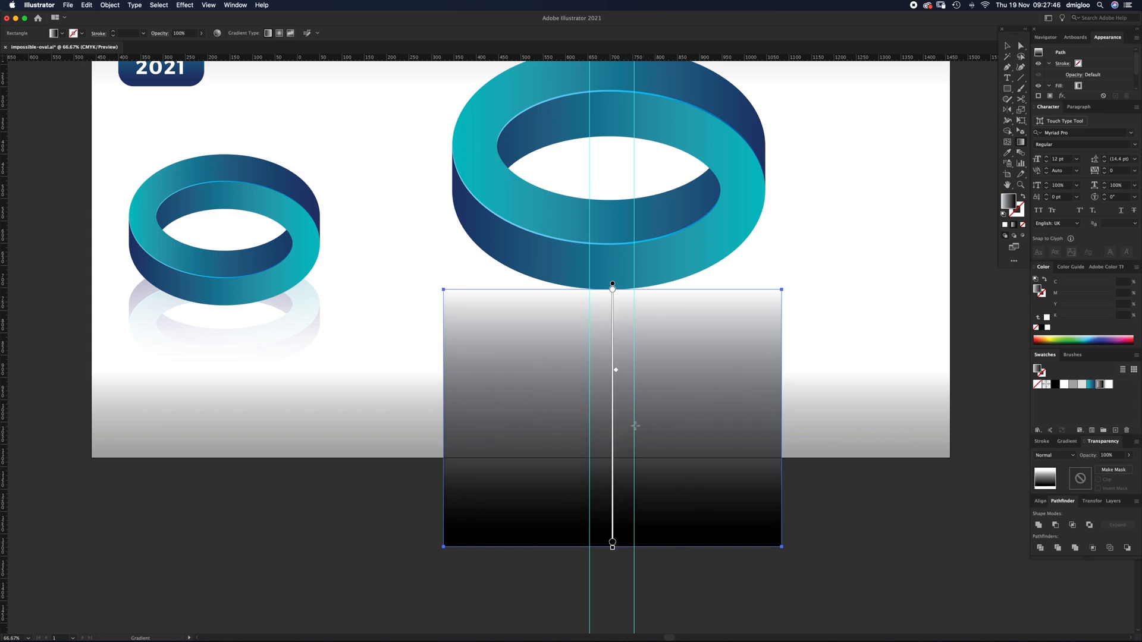
{"action": "left_click", "coordinate": [388, 371]}
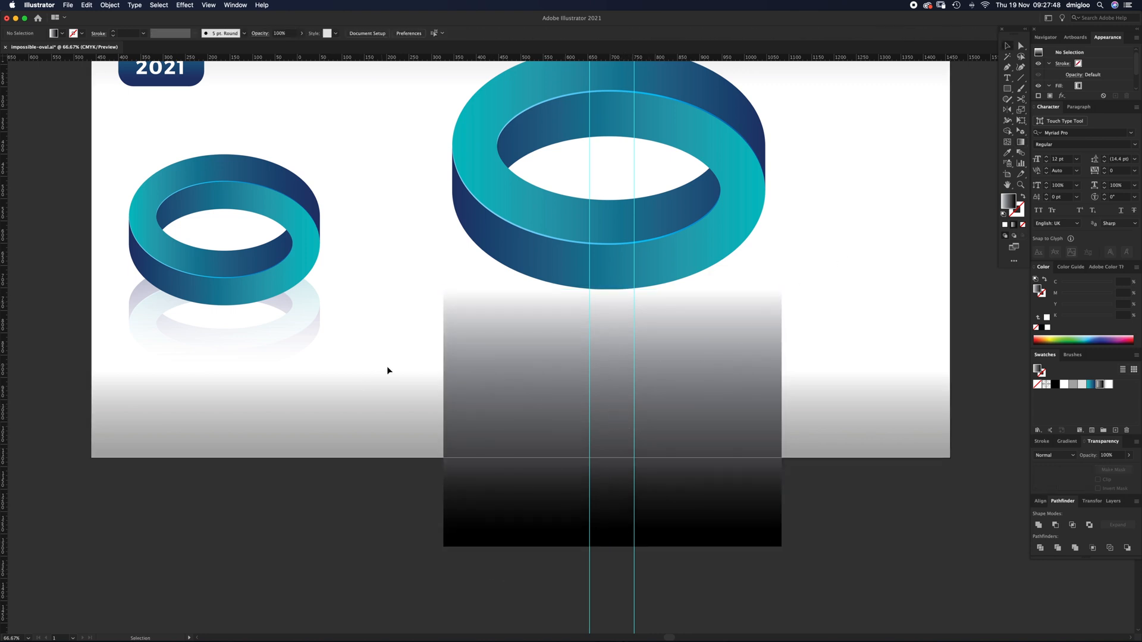
{"action": "left_click", "coordinate": [611, 416]}
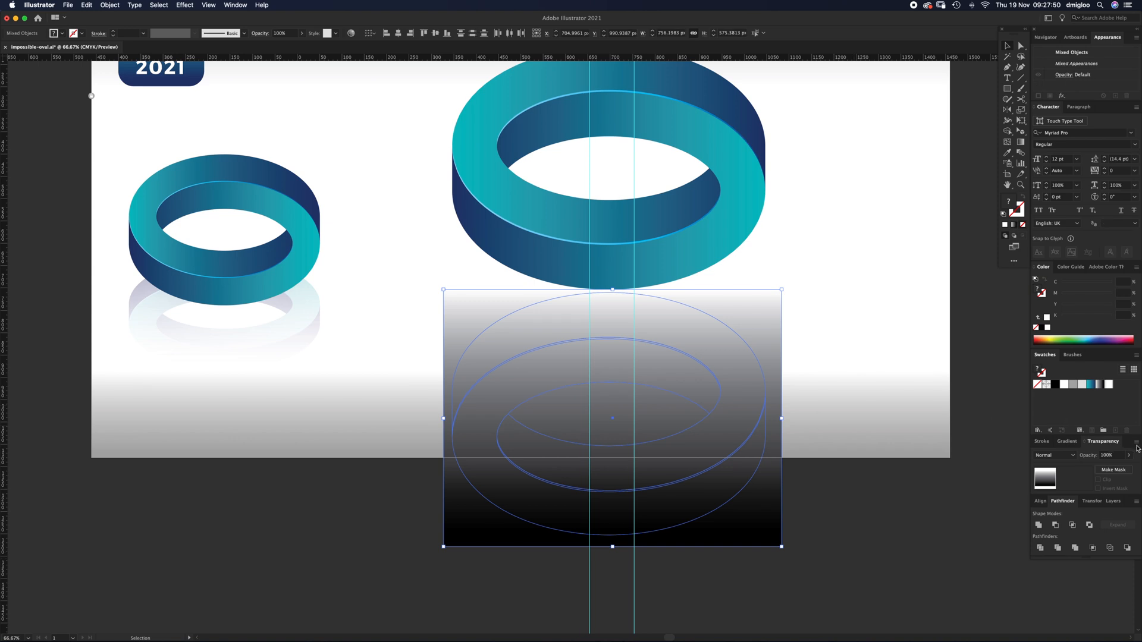
Step: Make the rectangle an opacity mask for the copy and set opacity to 50%
{"action": "left_click", "coordinate": [1133, 430]}
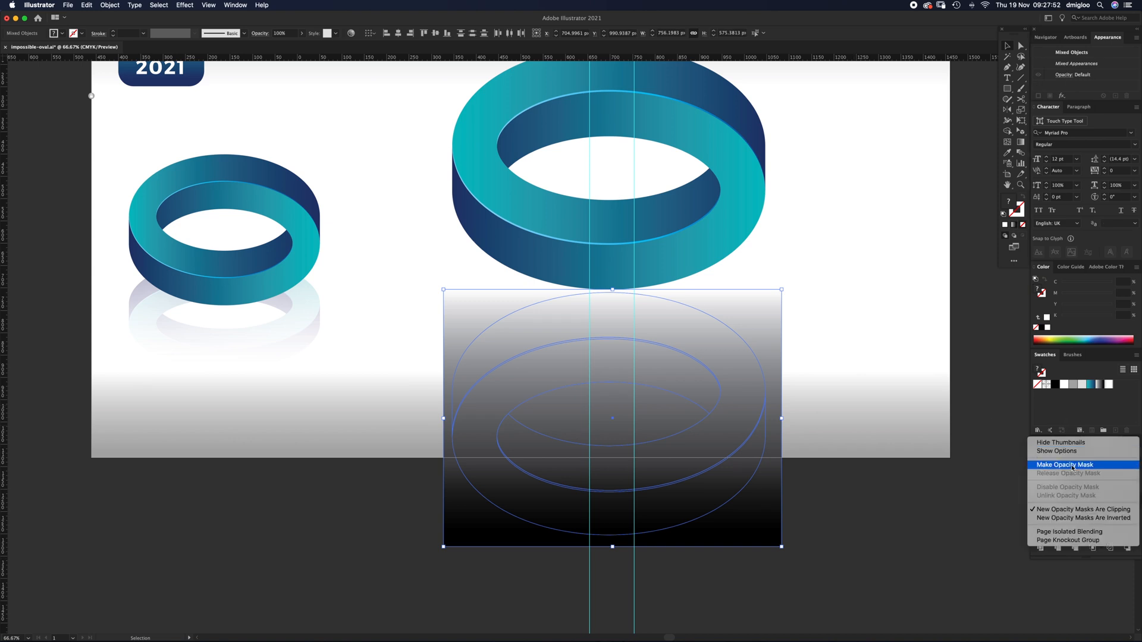
{"action": "left_click", "coordinate": [1065, 465]}
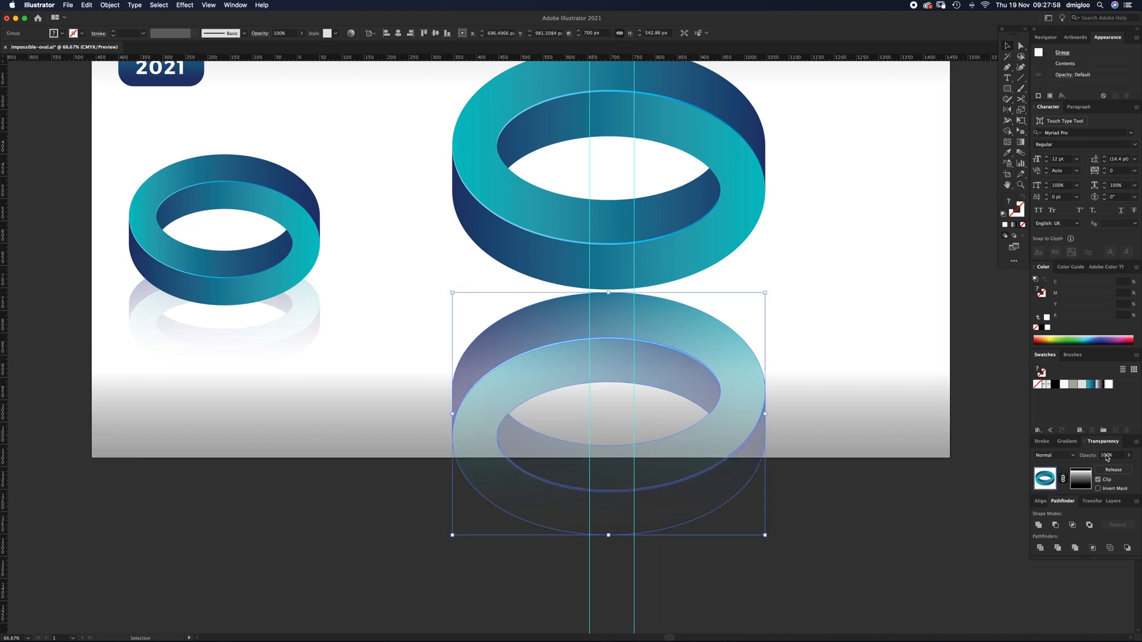
{"action": "type", "text": "50"}
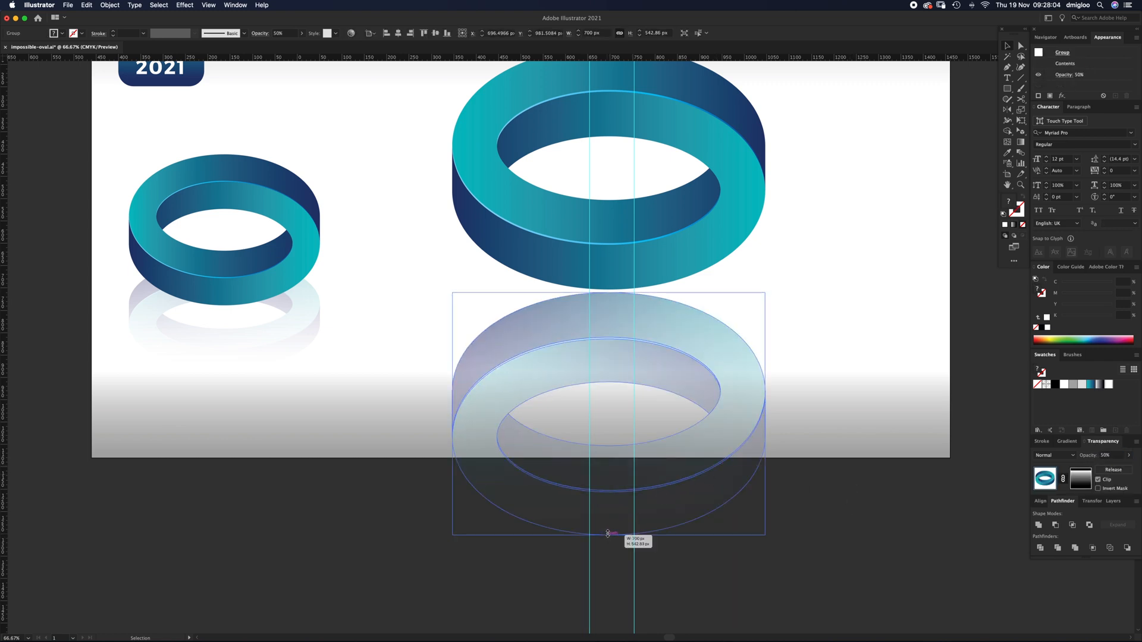
Step: Nudge the masked reflection up until it touches the ring's bottom, then frame the whole artwork
{"action": "left_click_drag", "start_coordinate": [608, 532], "coordinate": [614, 478]}
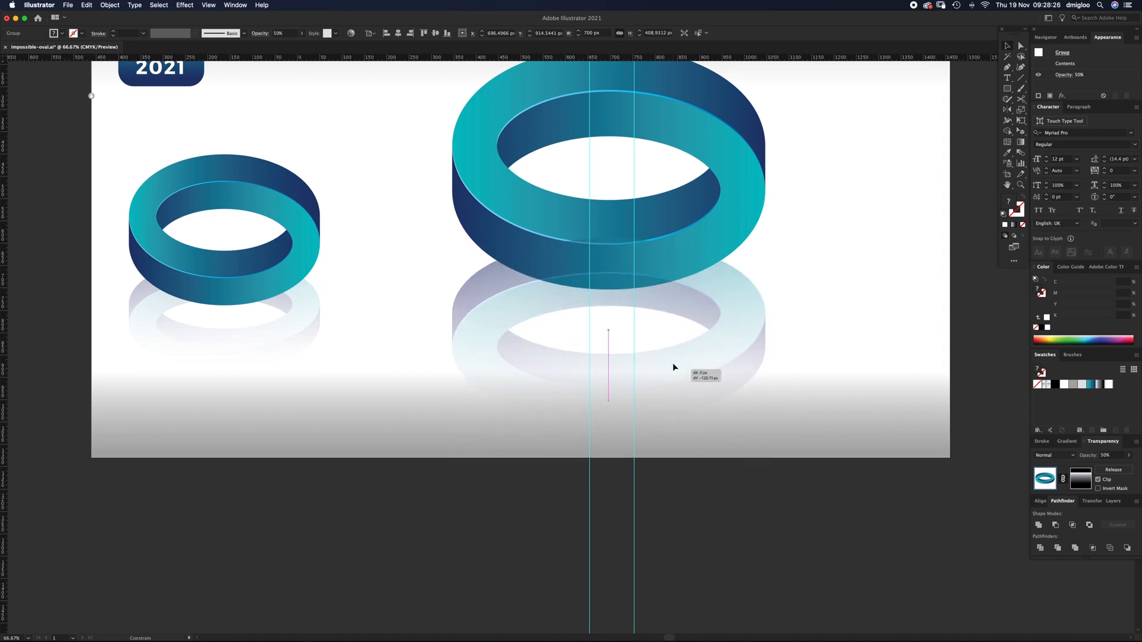
{"action": "left_click_drag", "start_coordinate": [608, 392], "coordinate": [607, 305]}
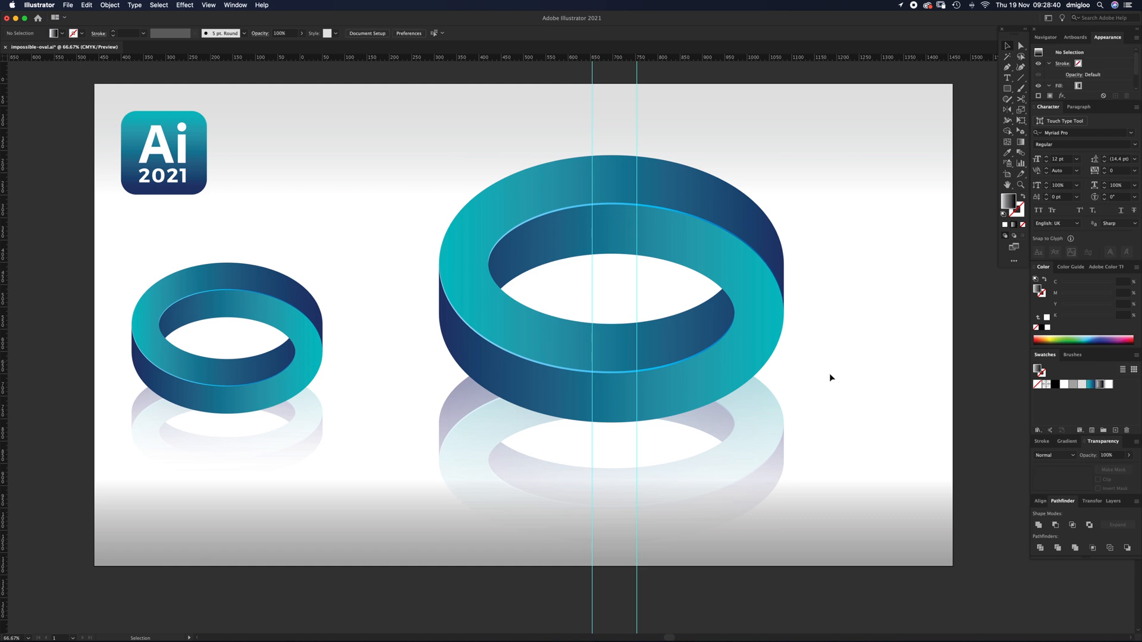
{"action": "left_click_drag", "start_coordinate": [830, 378], "coordinate": [664, 423]}
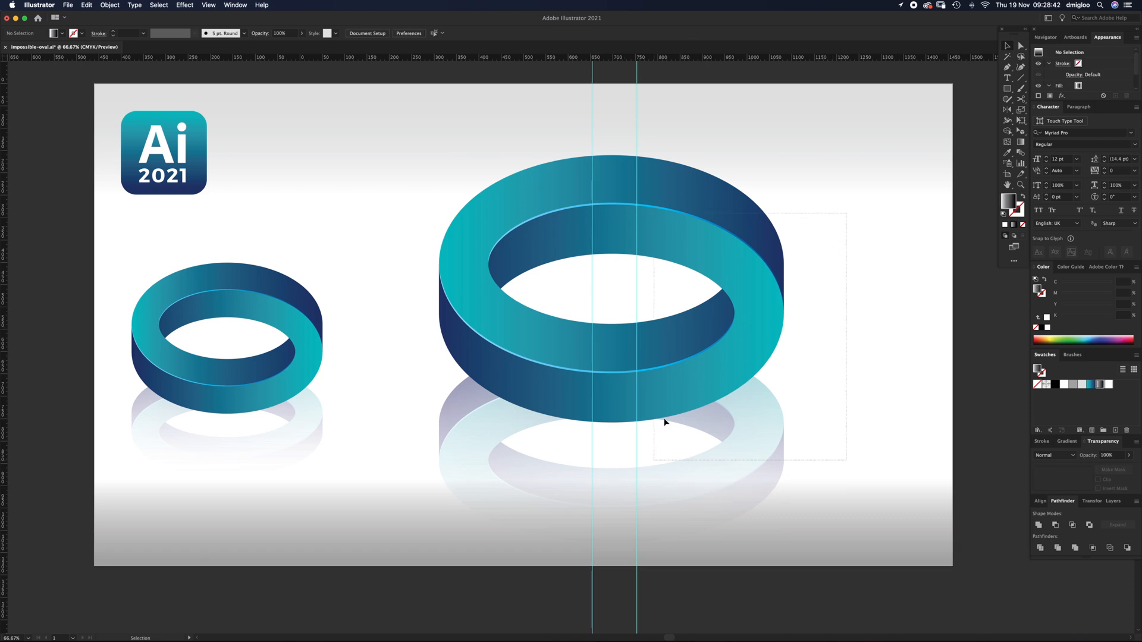